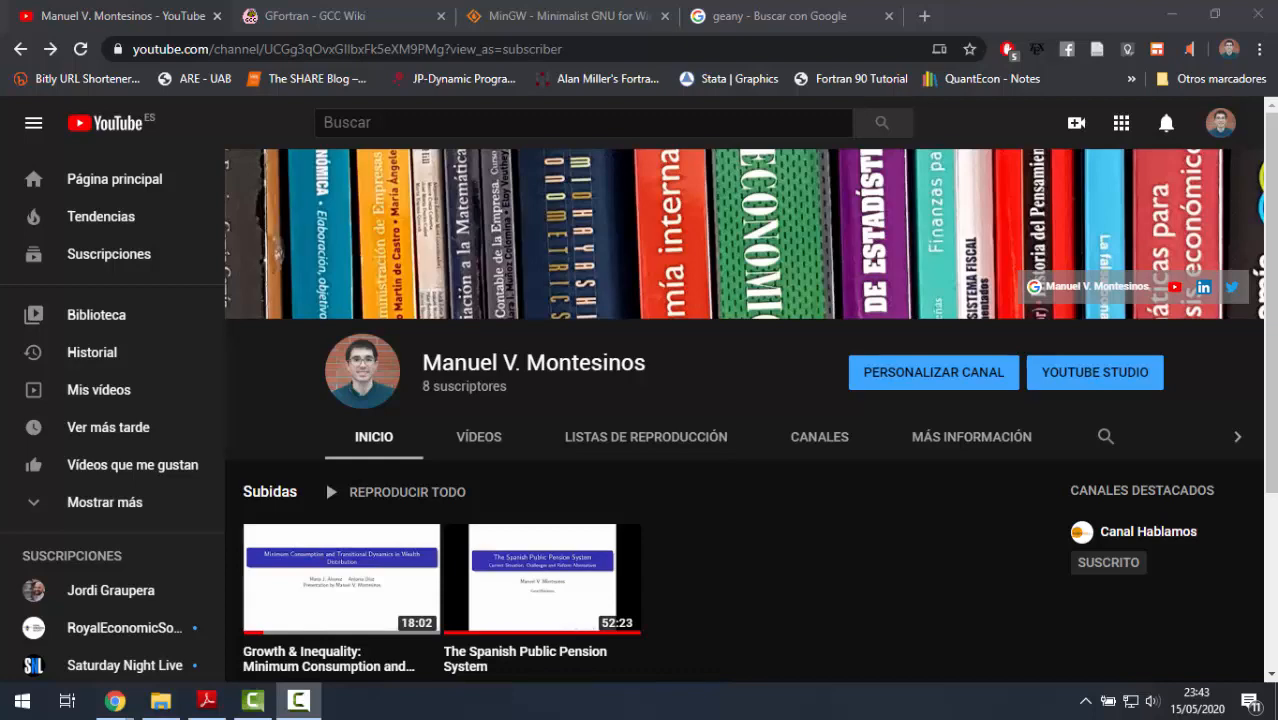
# Switch to the GFortran GCC Wiki tab and read down the gfortran description.
pyautogui.click(316, 16)
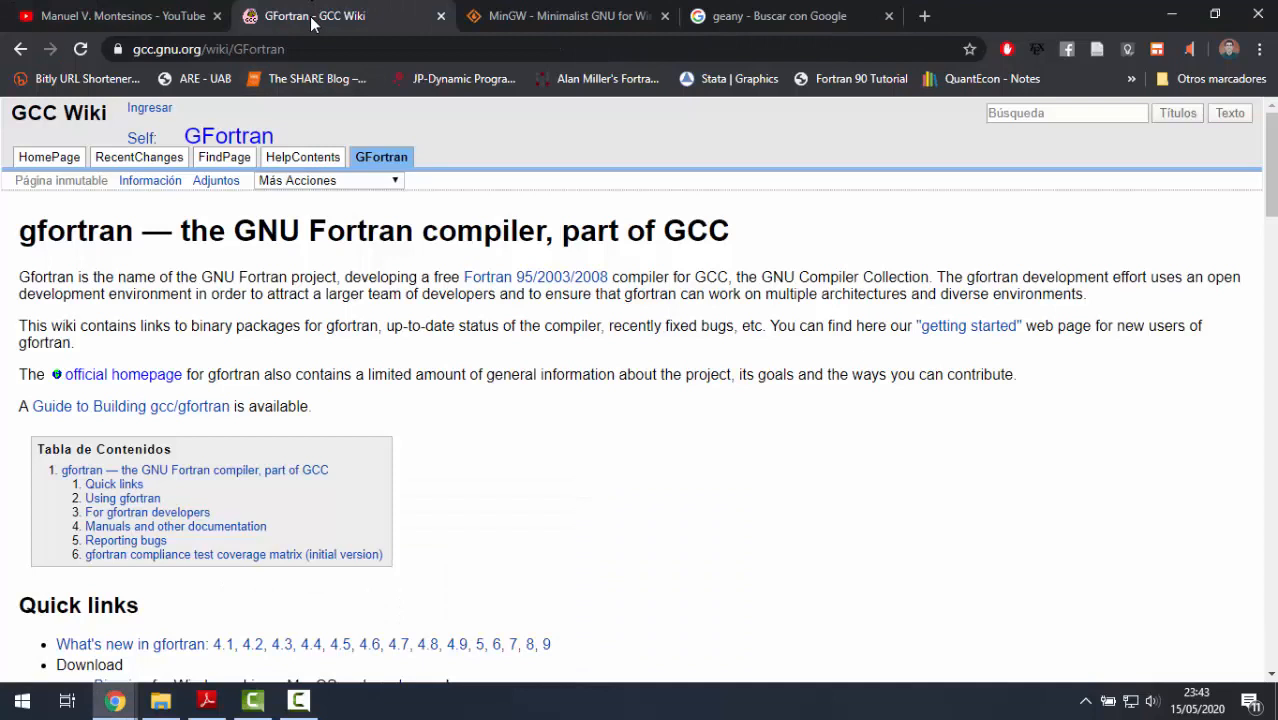
pyautogui.moveTo(416, 324)
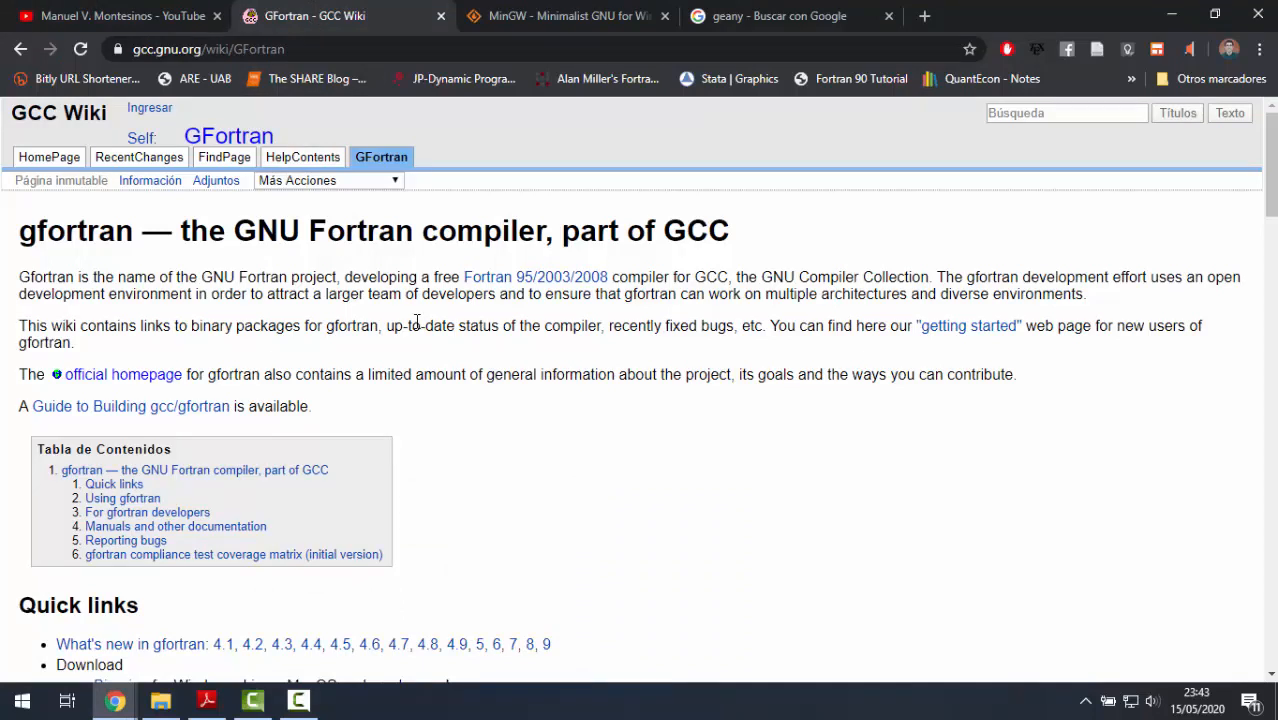
pyautogui.moveTo(476, 368)
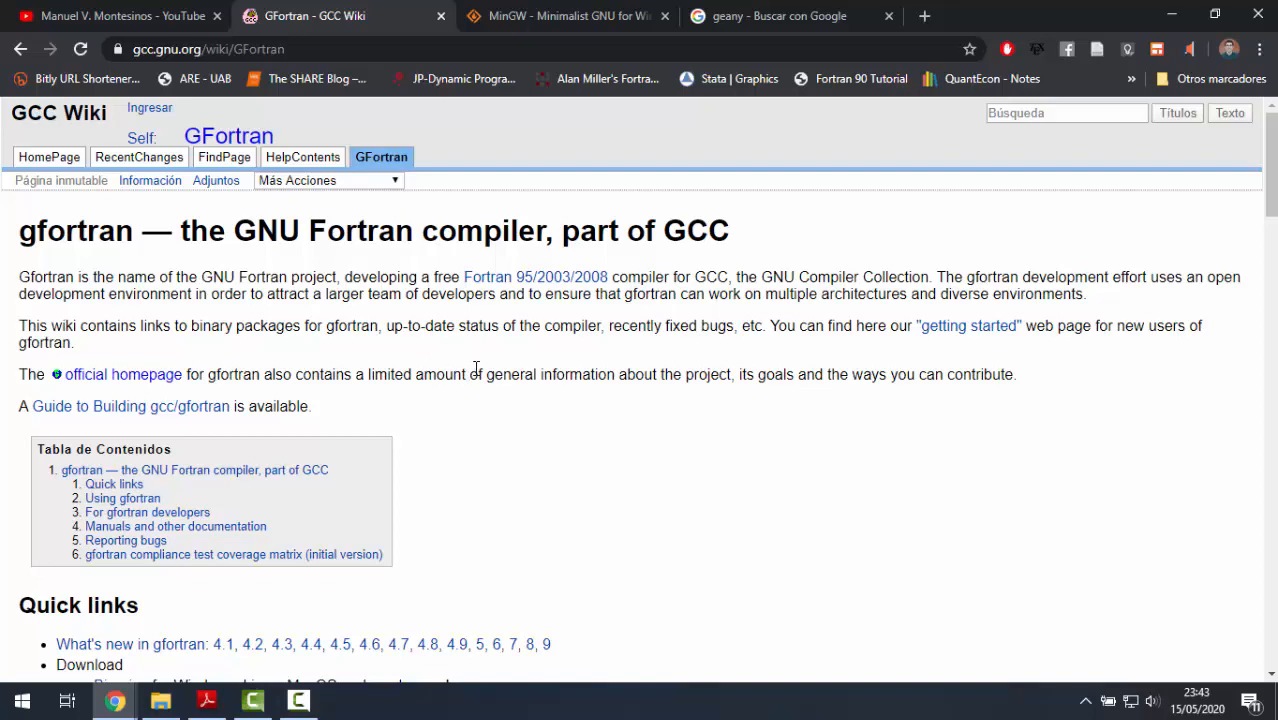
pyautogui.scroll(-3)
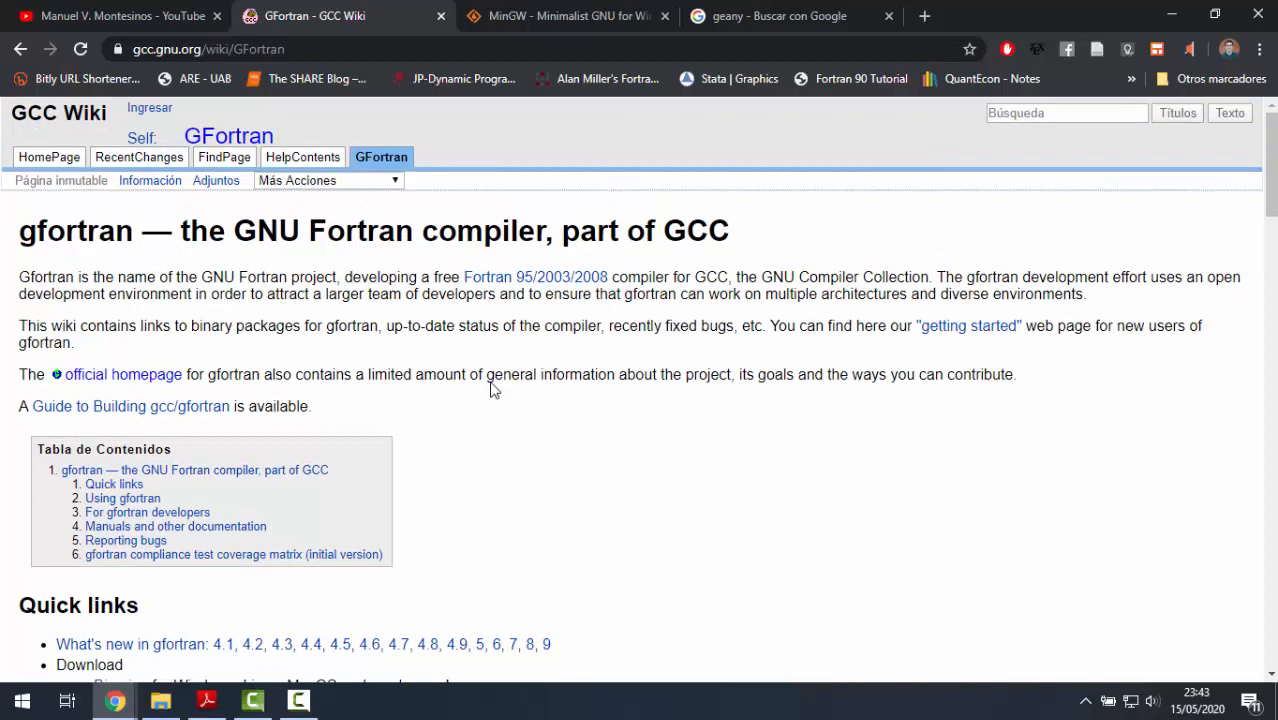
pyautogui.moveTo(488, 364)
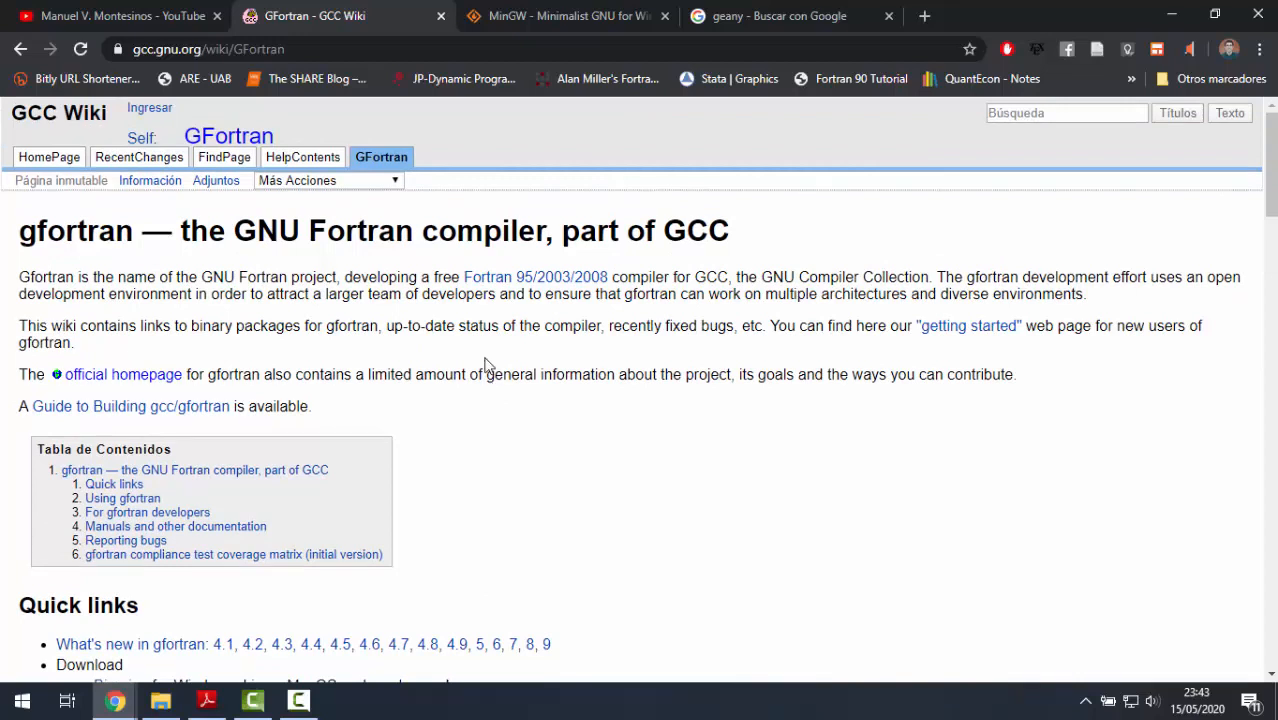
pyautogui.moveTo(540, 24)
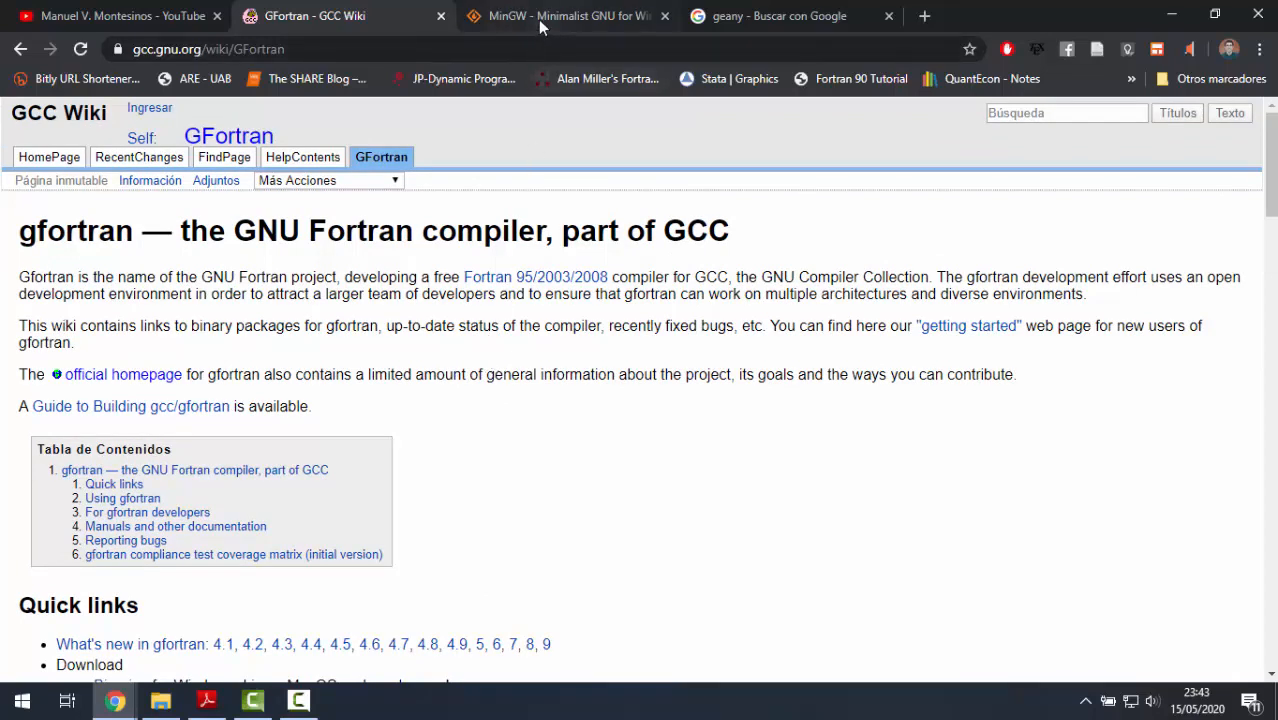
pyautogui.moveTo(544, 20)
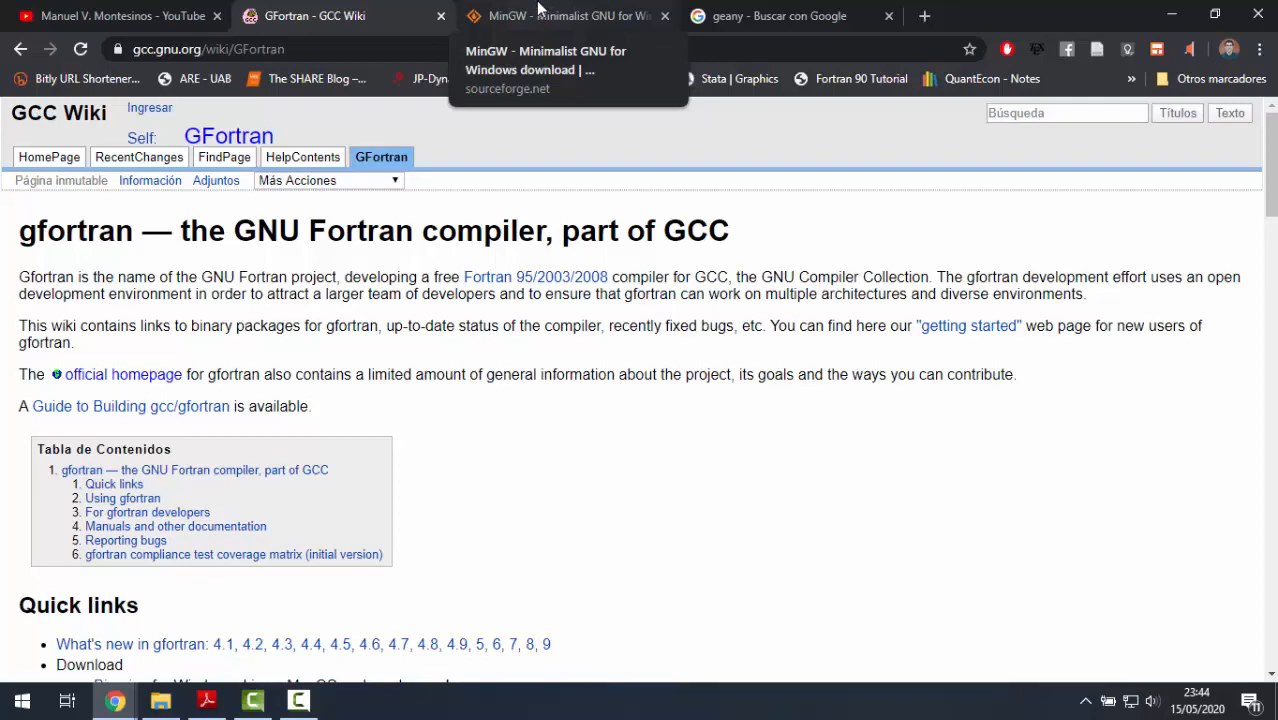
# Download the MinGW installer from the SourceForge project page and dismiss the setup tool dialog.
pyautogui.click(560, 16)
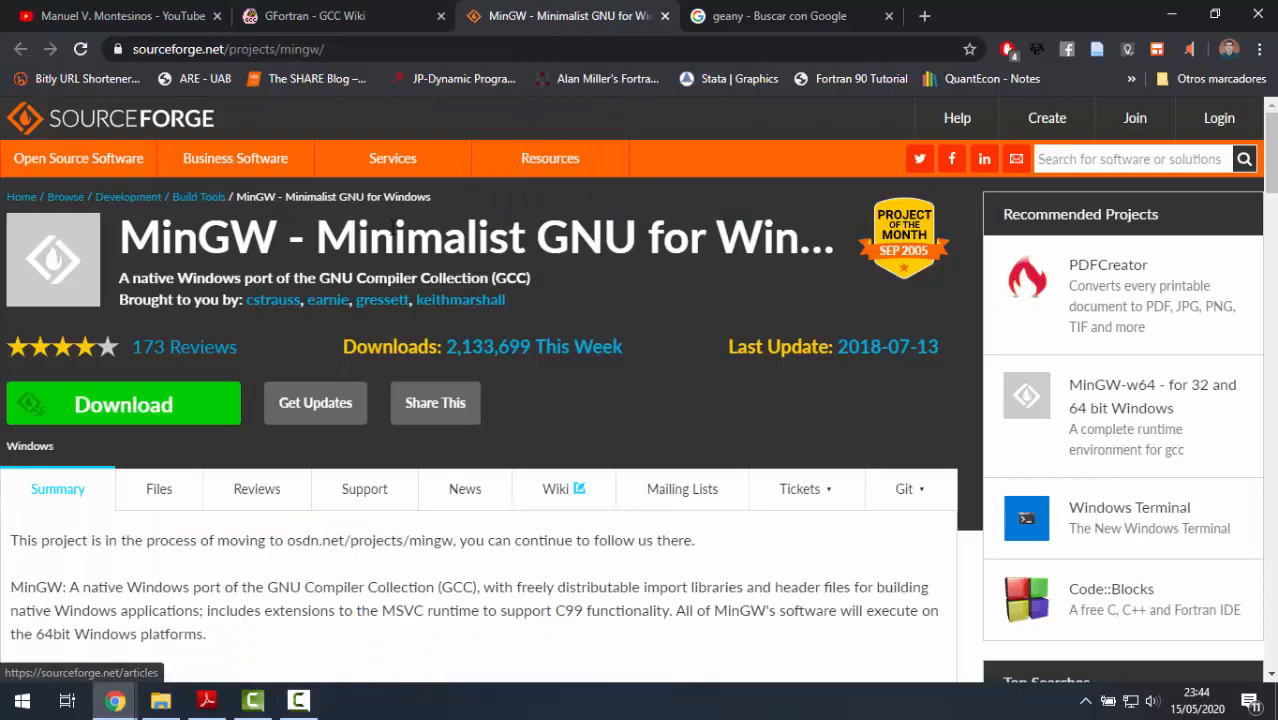
pyautogui.scroll(-3)
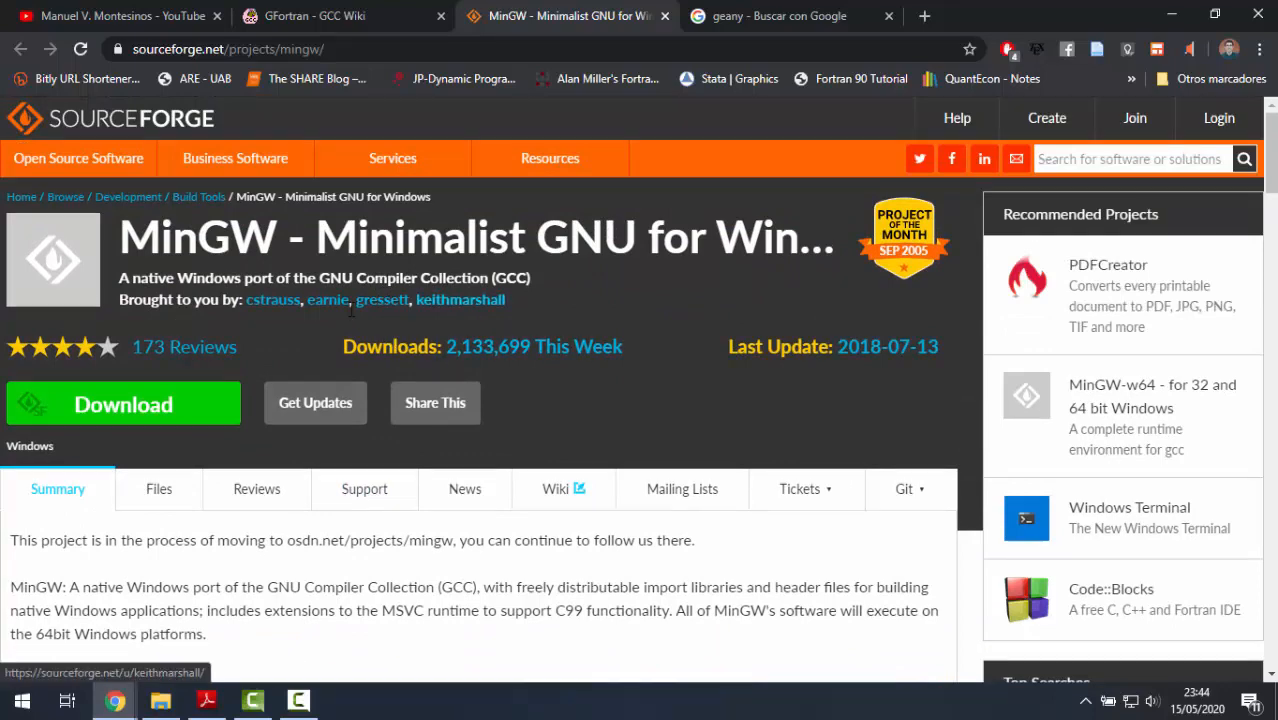
pyautogui.moveTo(192, 404)
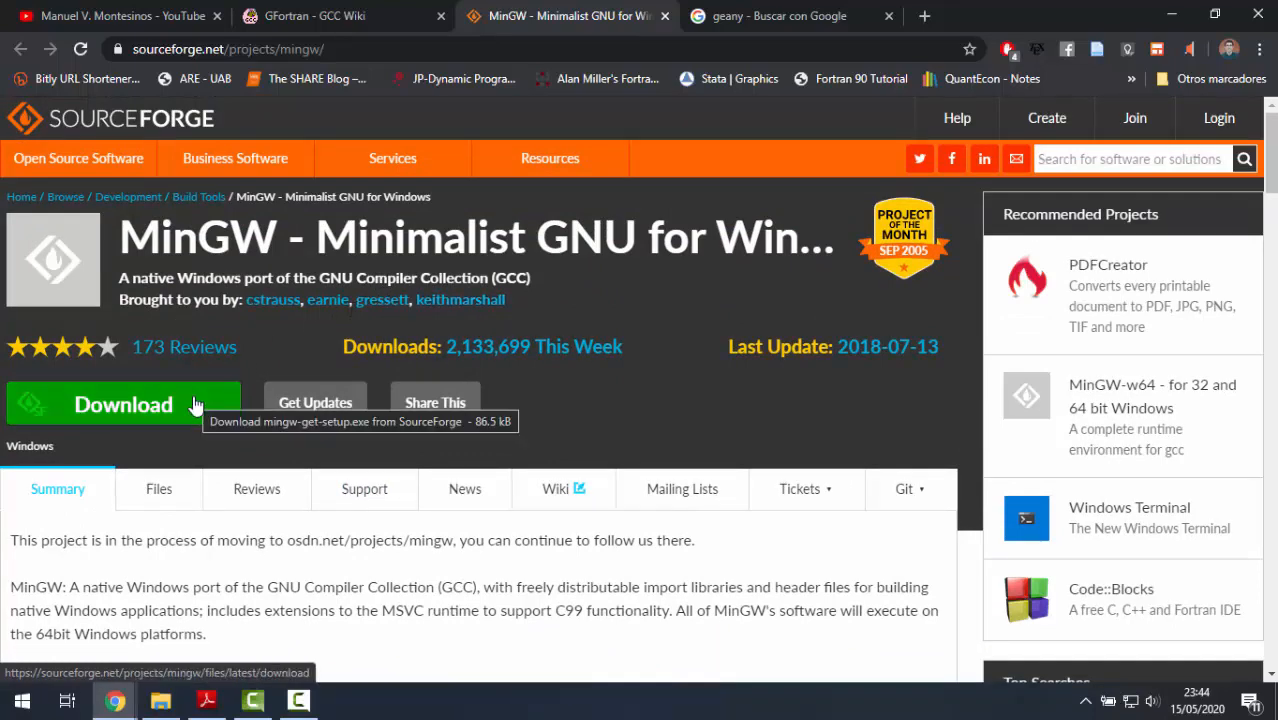
pyautogui.click(124, 404)
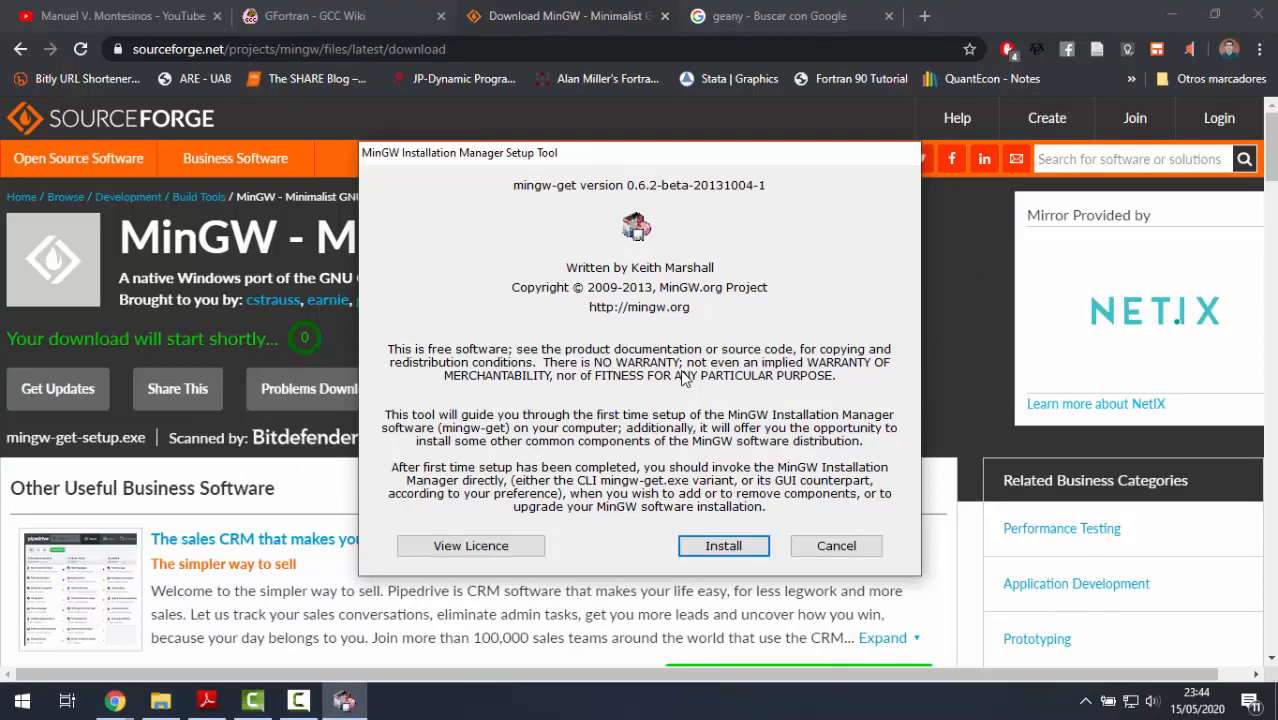
pyautogui.moveTo(724, 550)
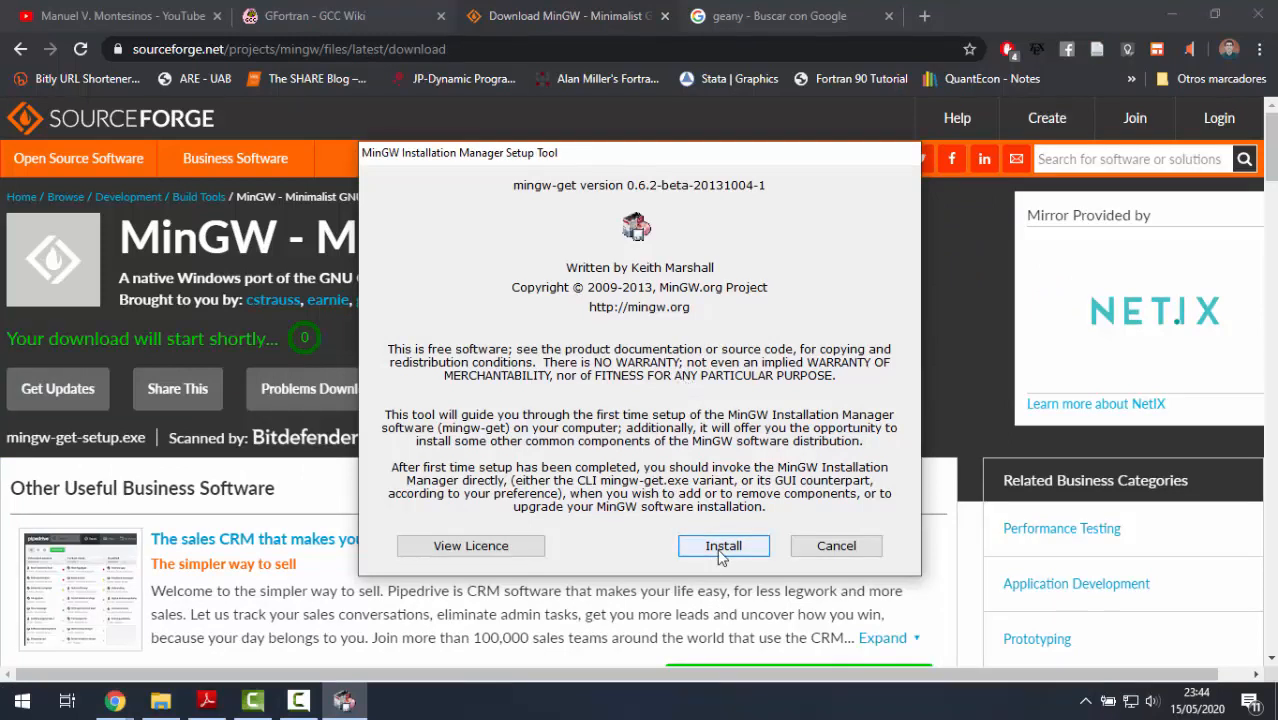
pyautogui.click(722, 546)
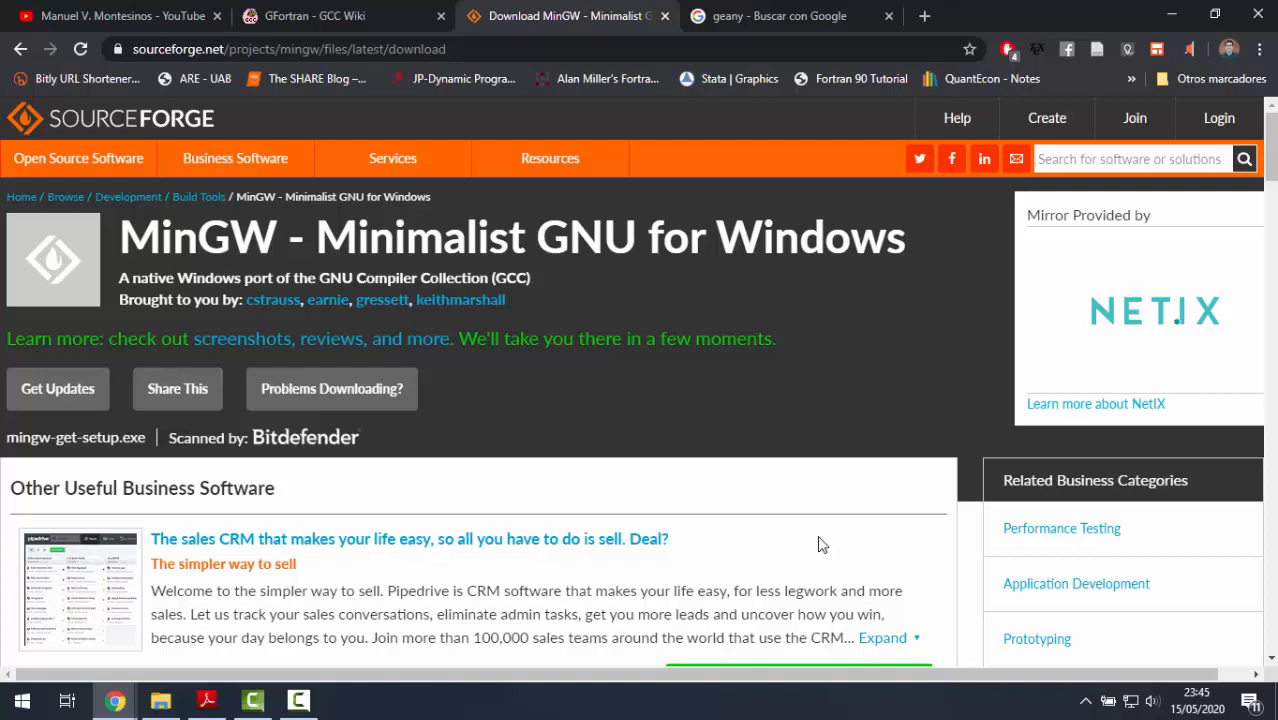
pyautogui.moveTo(64, 698)
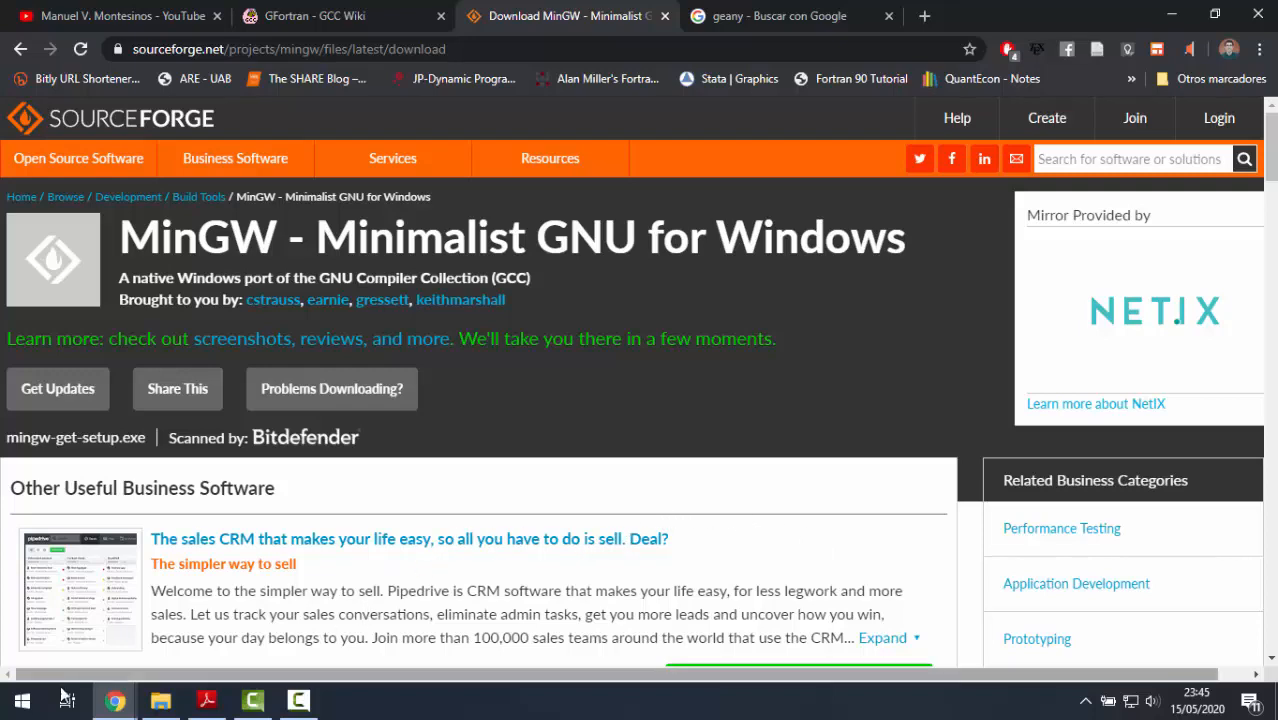
# Launch MinGW Installation Manager as administrator from Start search 'ming' and maximize it on Basic Setup.
pyautogui.click(12, 700)
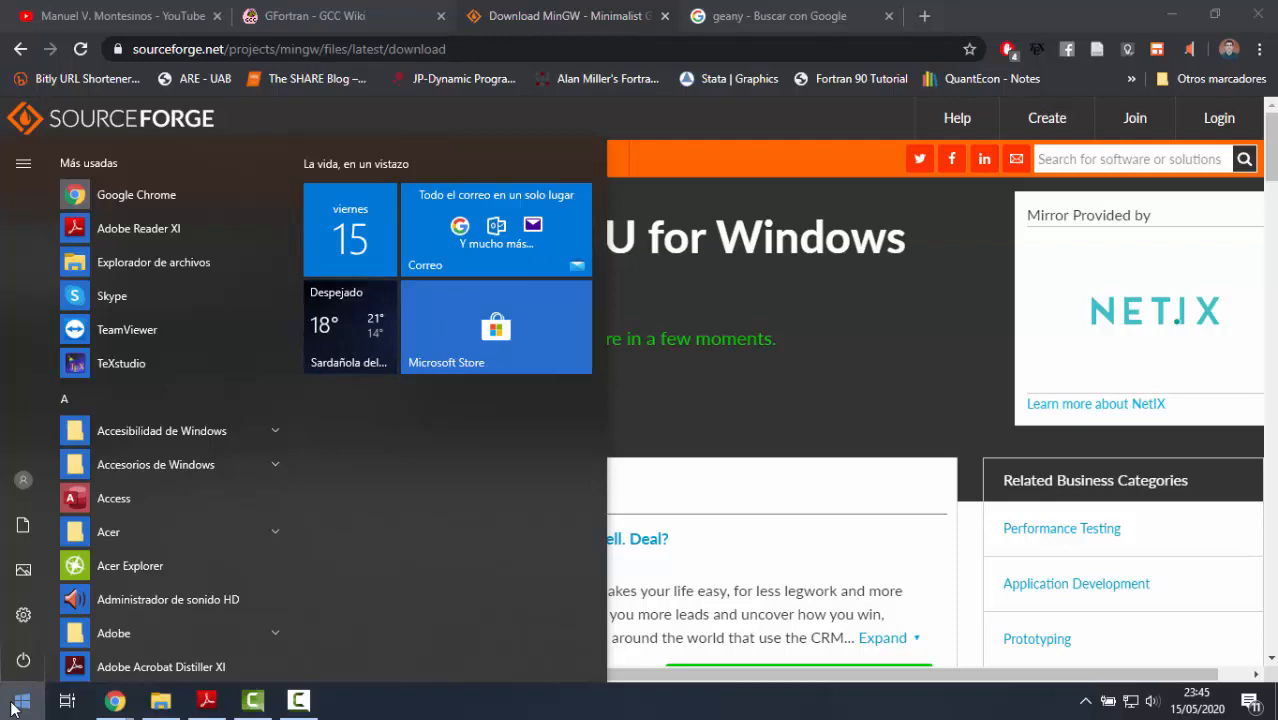
pyautogui.write('mingw')
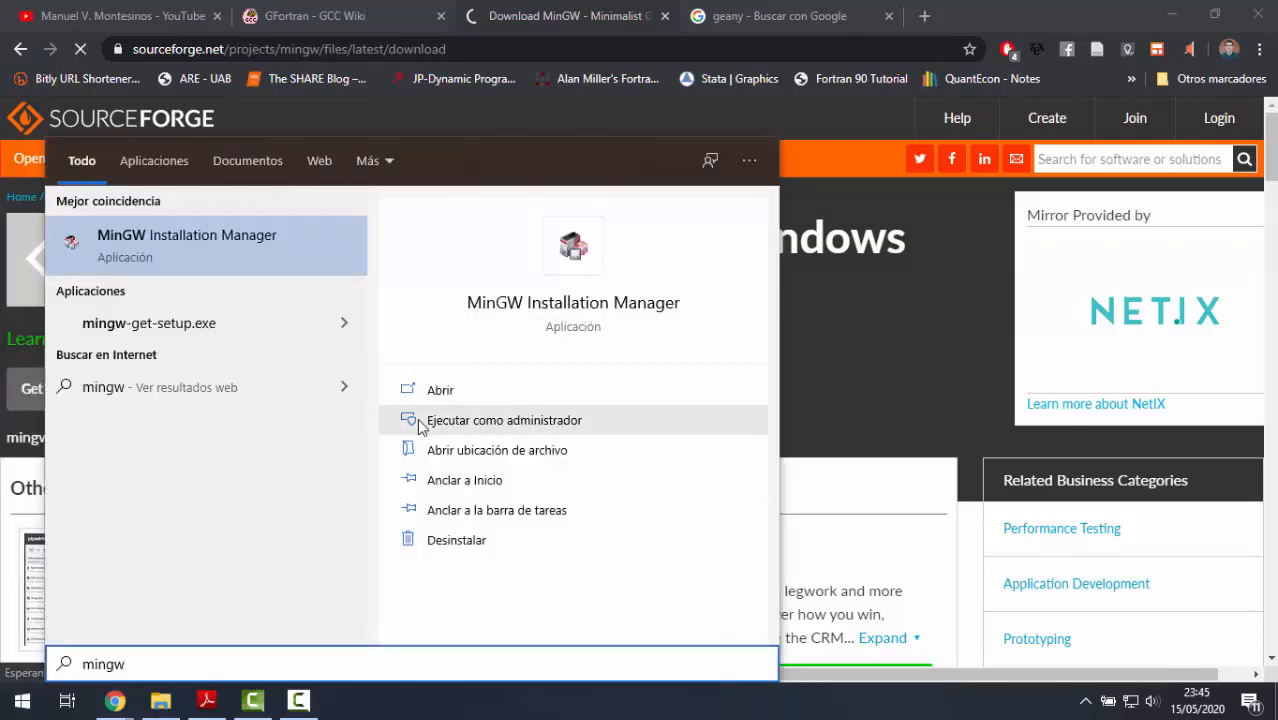
pyautogui.click(504, 420)
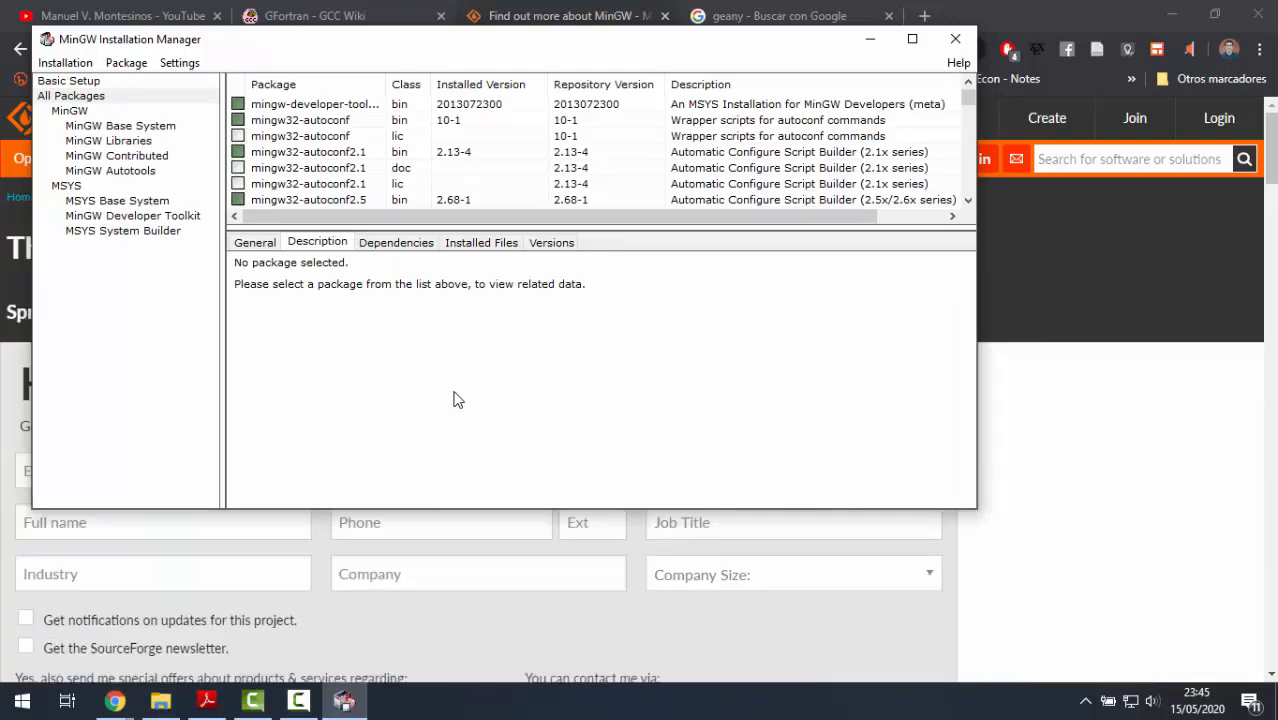
pyautogui.moveTo(448, 396)
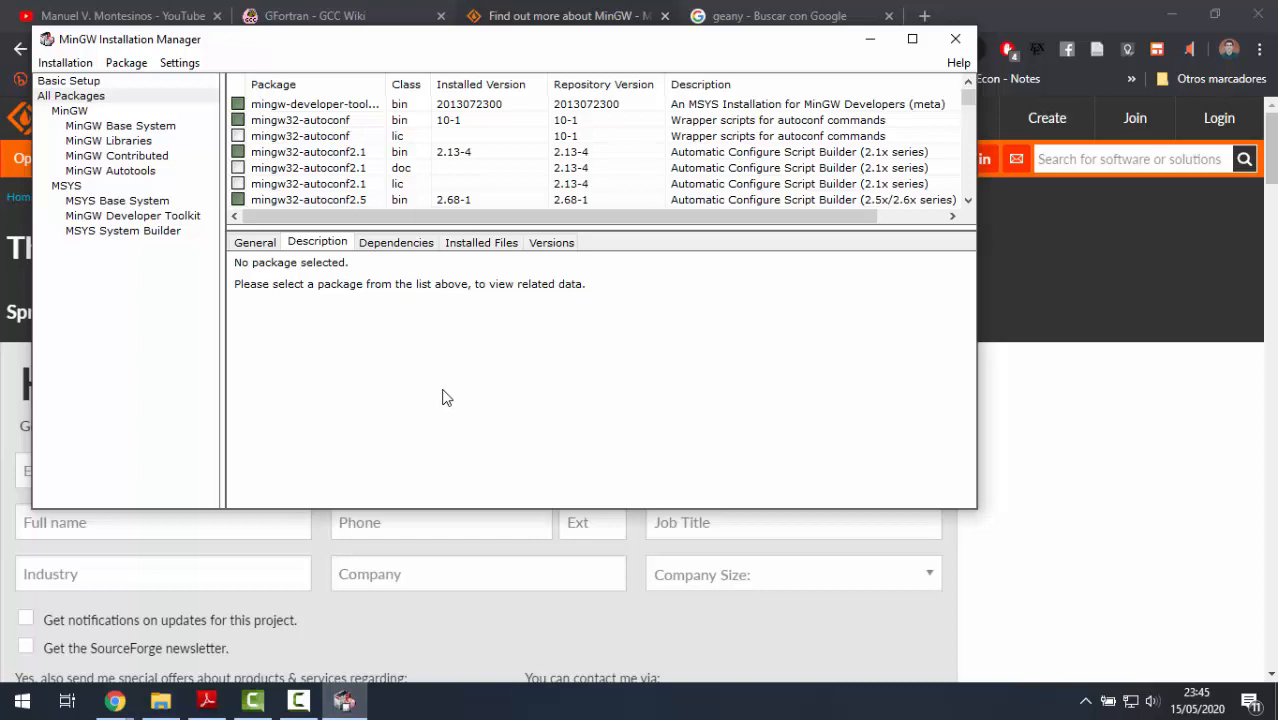
pyautogui.click(912, 38)
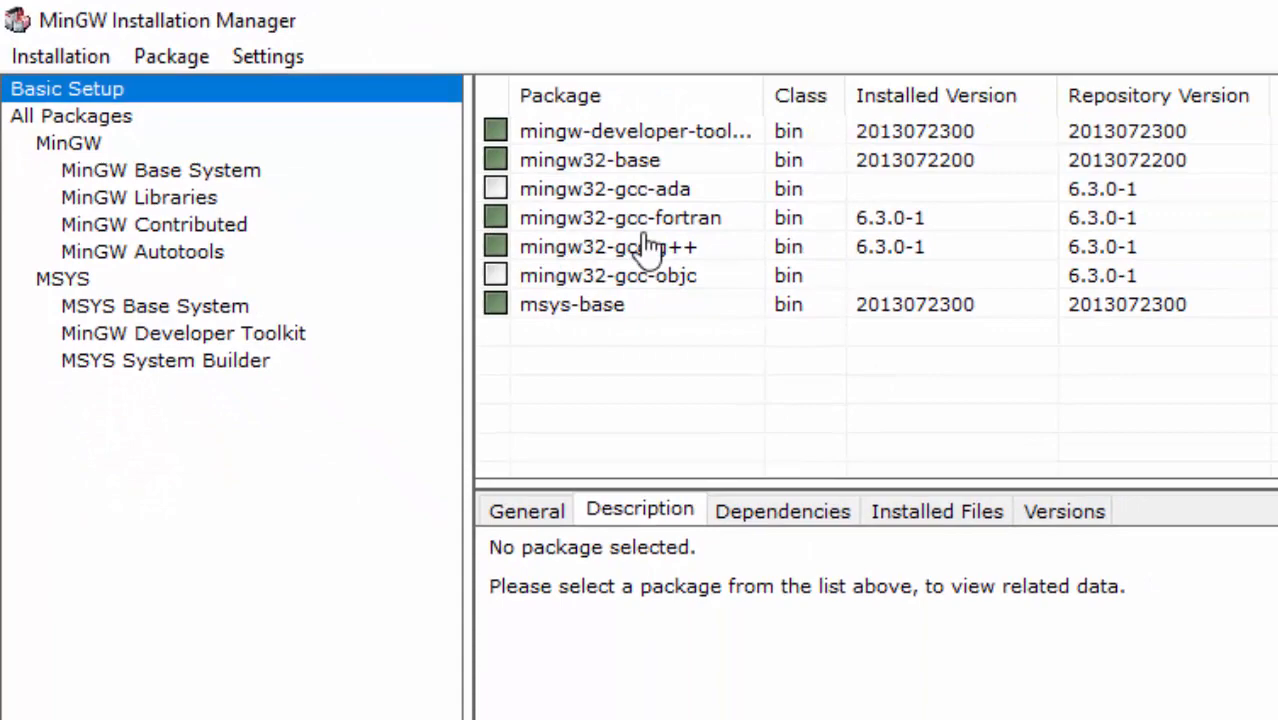
pyautogui.moveTo(596, 160)
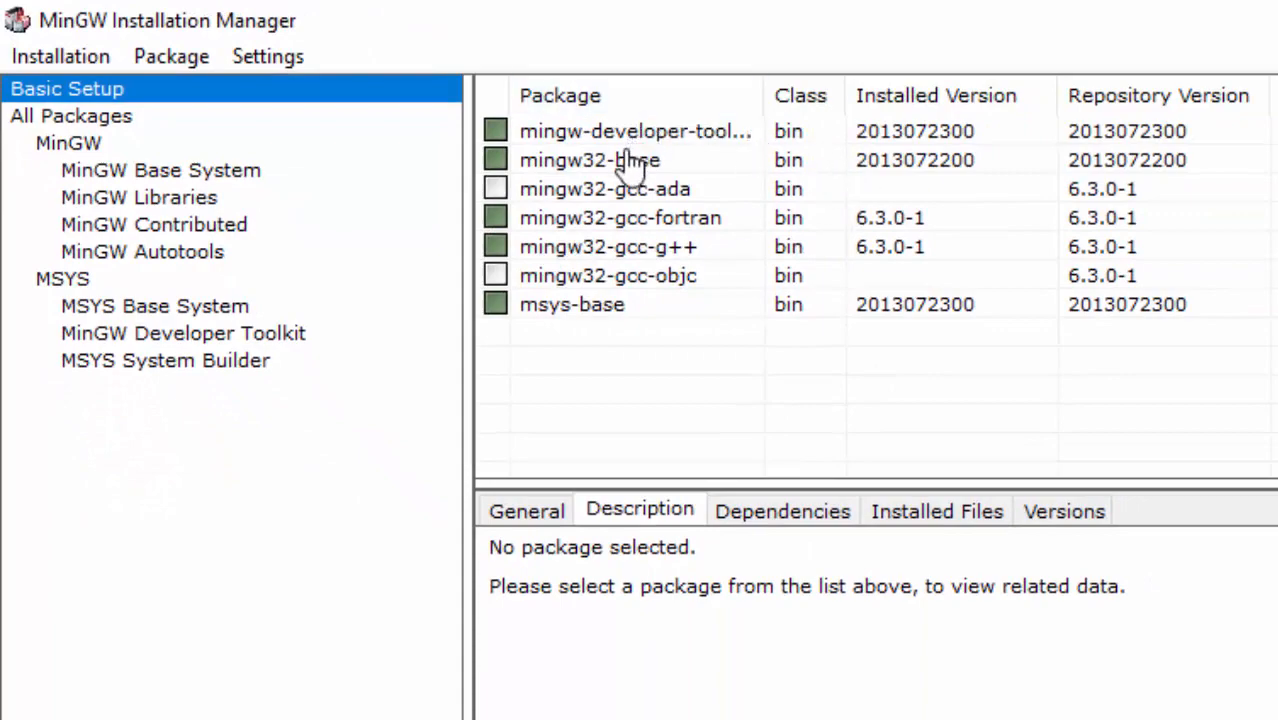
pyautogui.moveTo(608, 348)
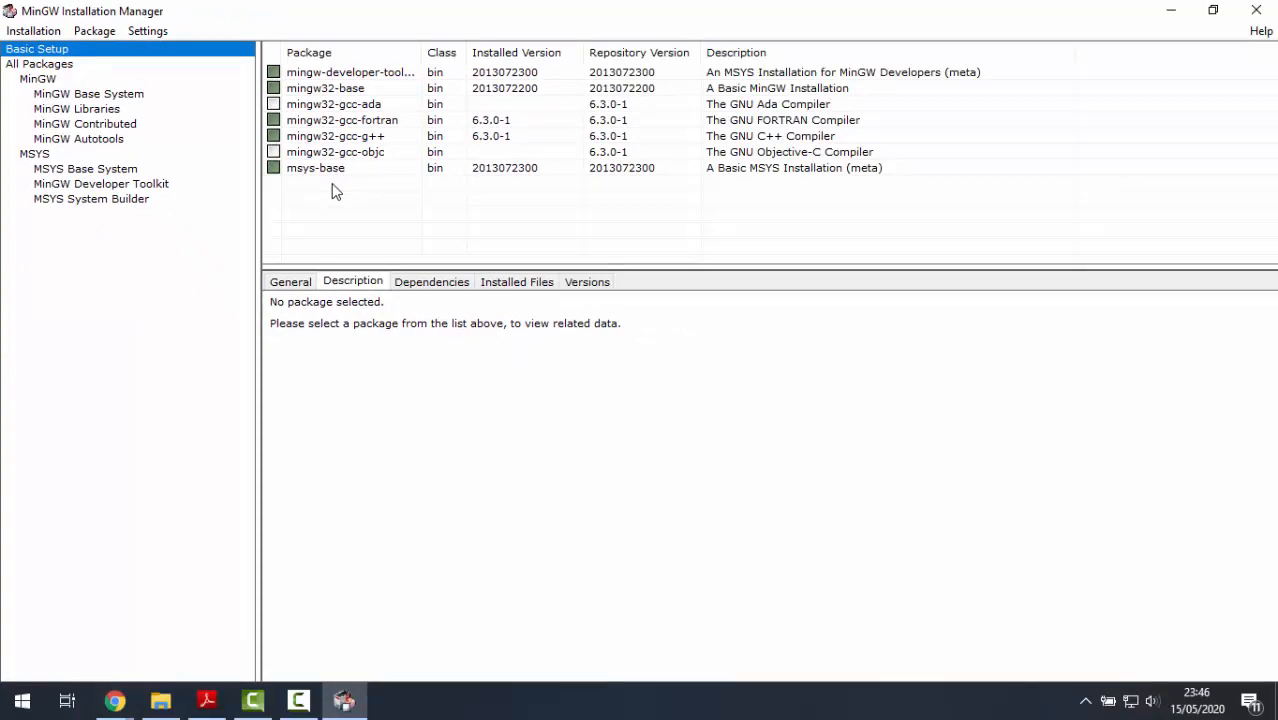
pyautogui.click(32, 30)
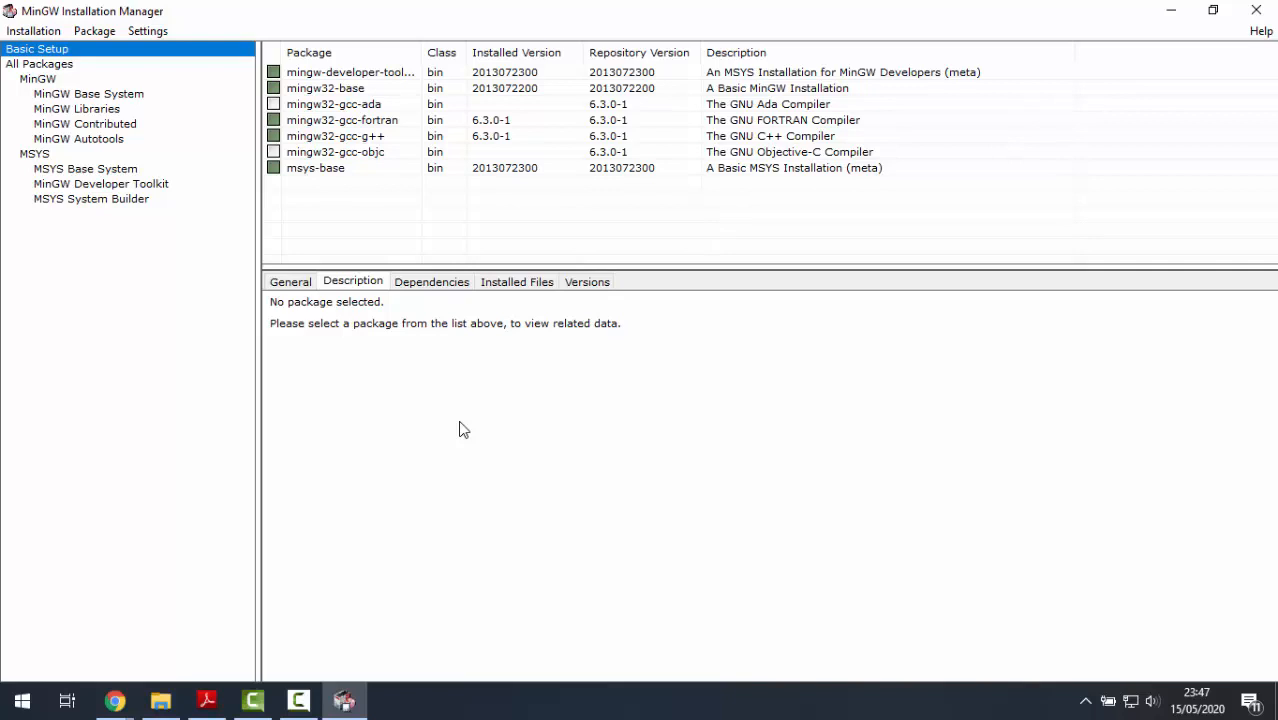
pyautogui.moveTo(468, 424)
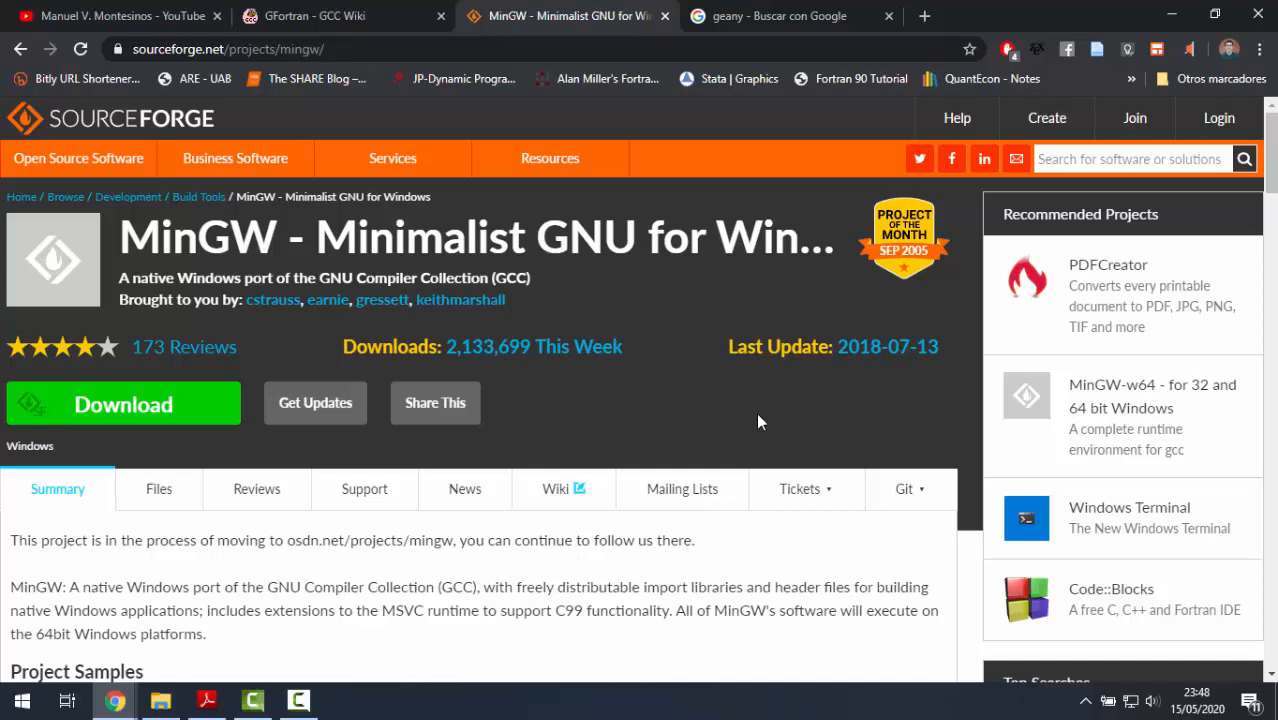
pyautogui.moveTo(758, 420)
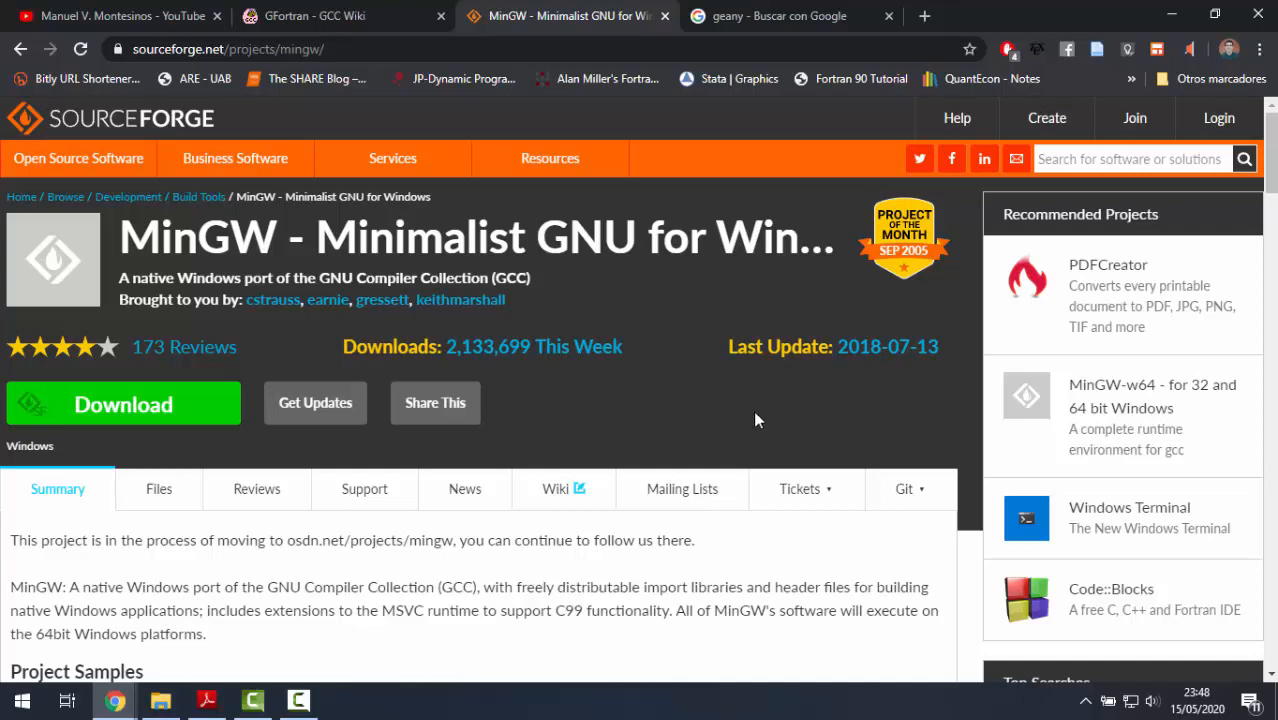
# Find Environment Variables via search 'envi' and edit the user Path variable.
pyautogui.click(18, 702)
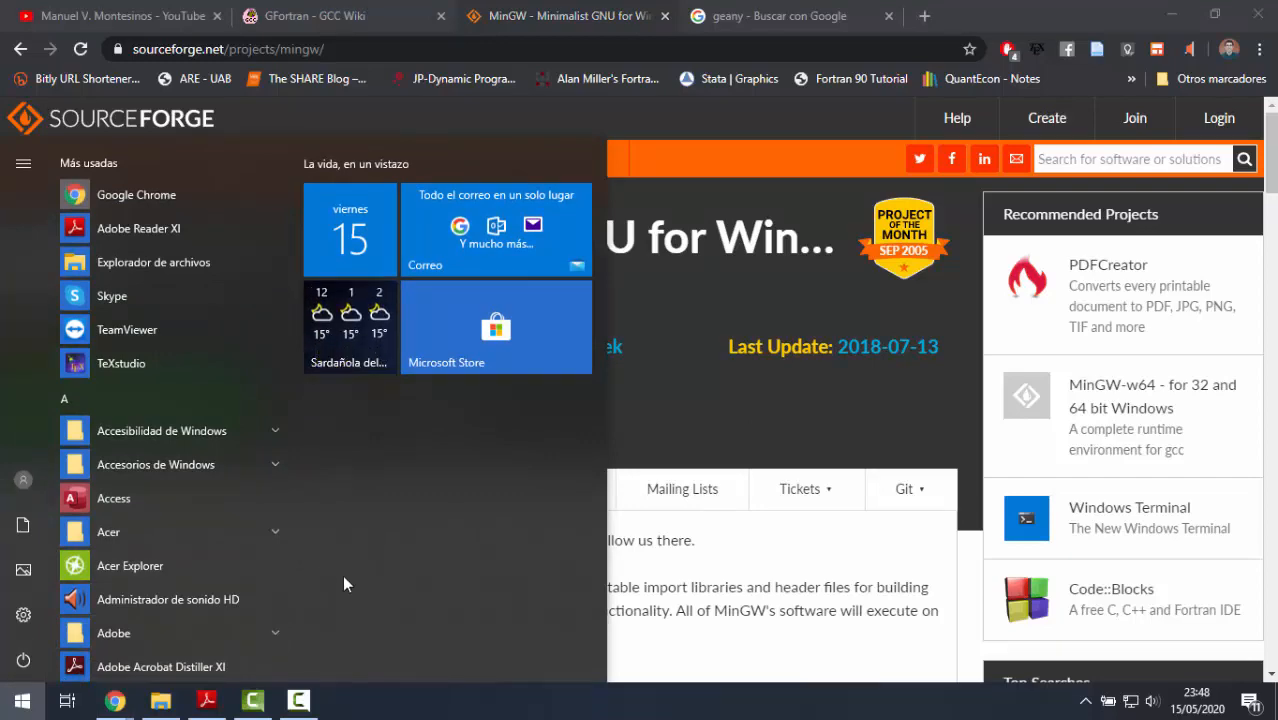
pyautogui.write('envi')
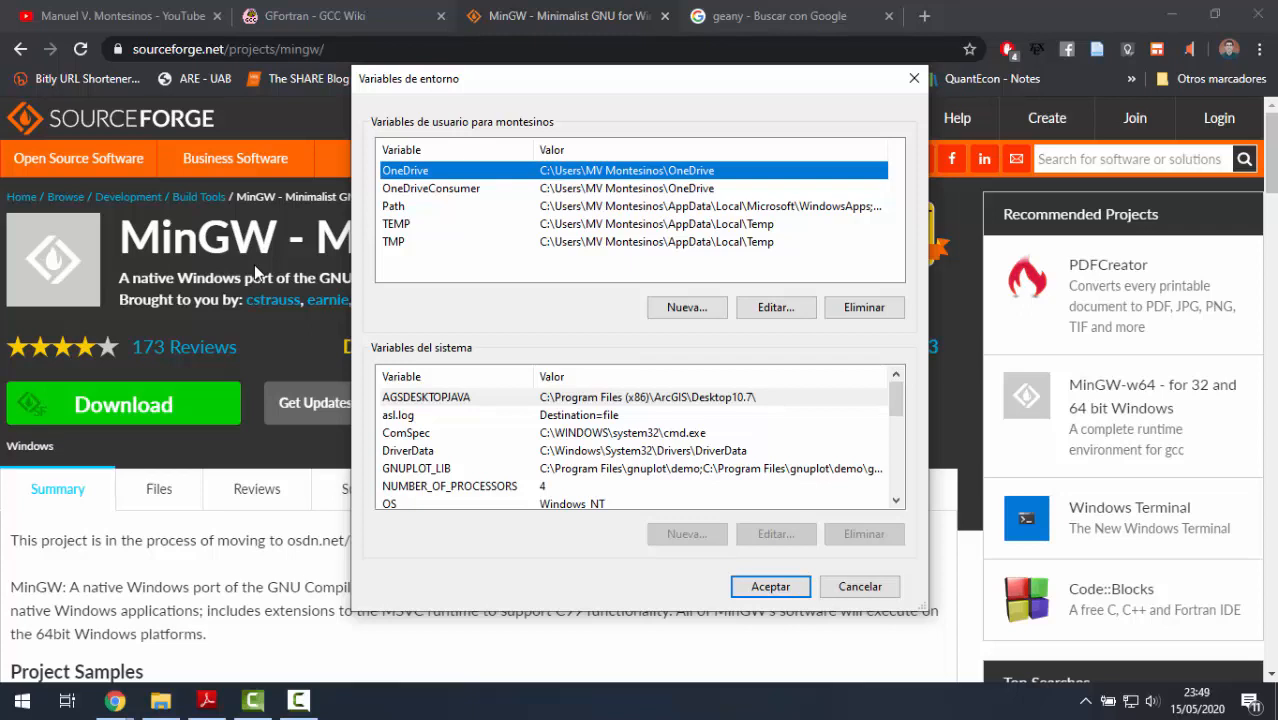
pyautogui.click(396, 206)
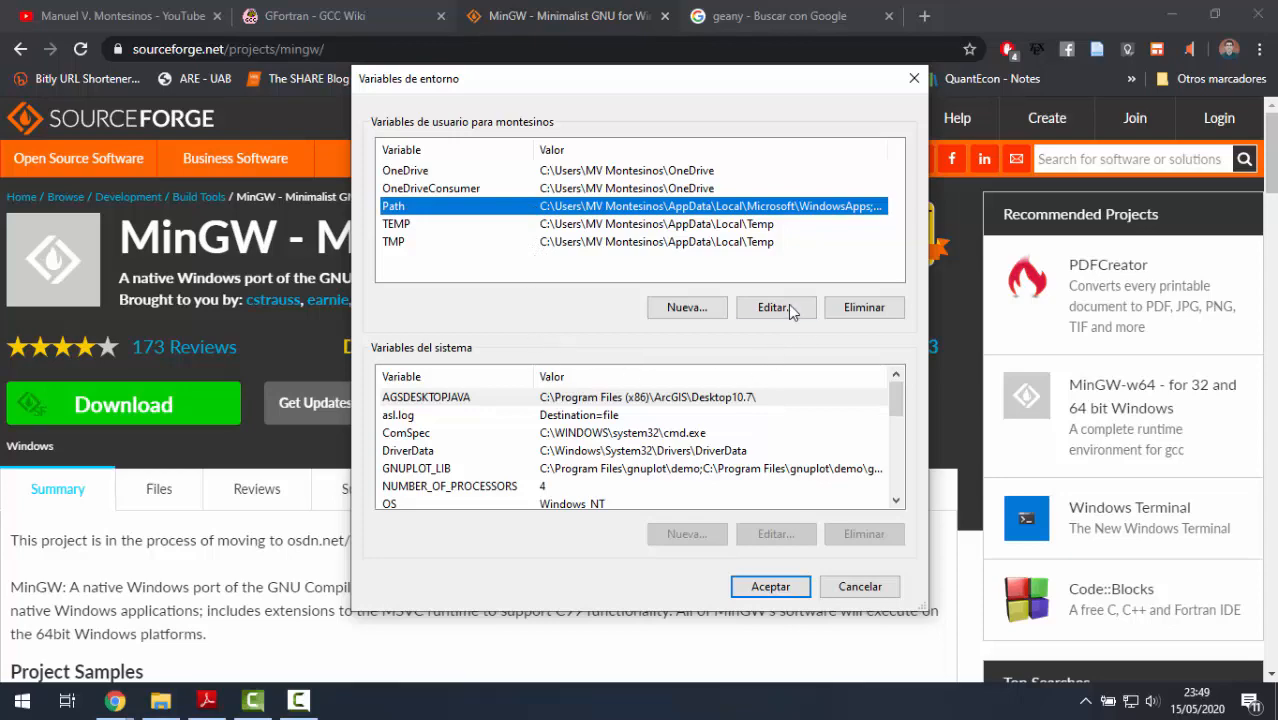
pyautogui.click(776, 308)
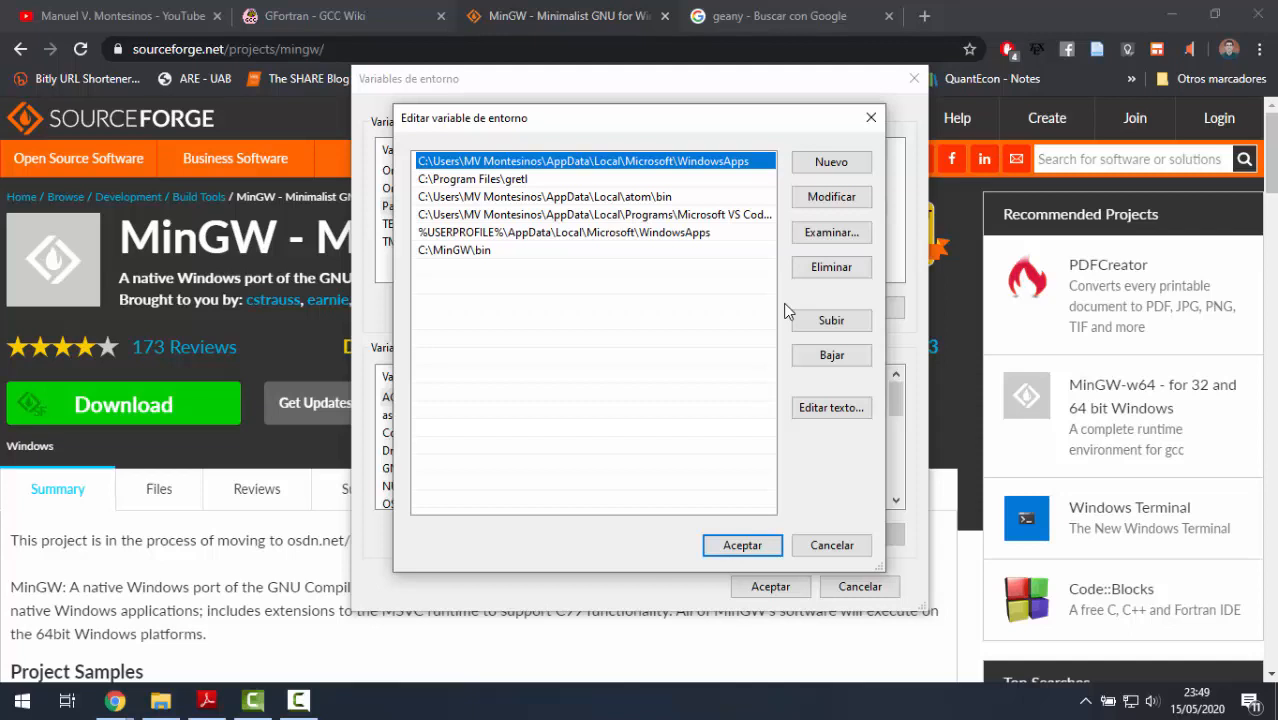
pyautogui.moveTo(536, 316)
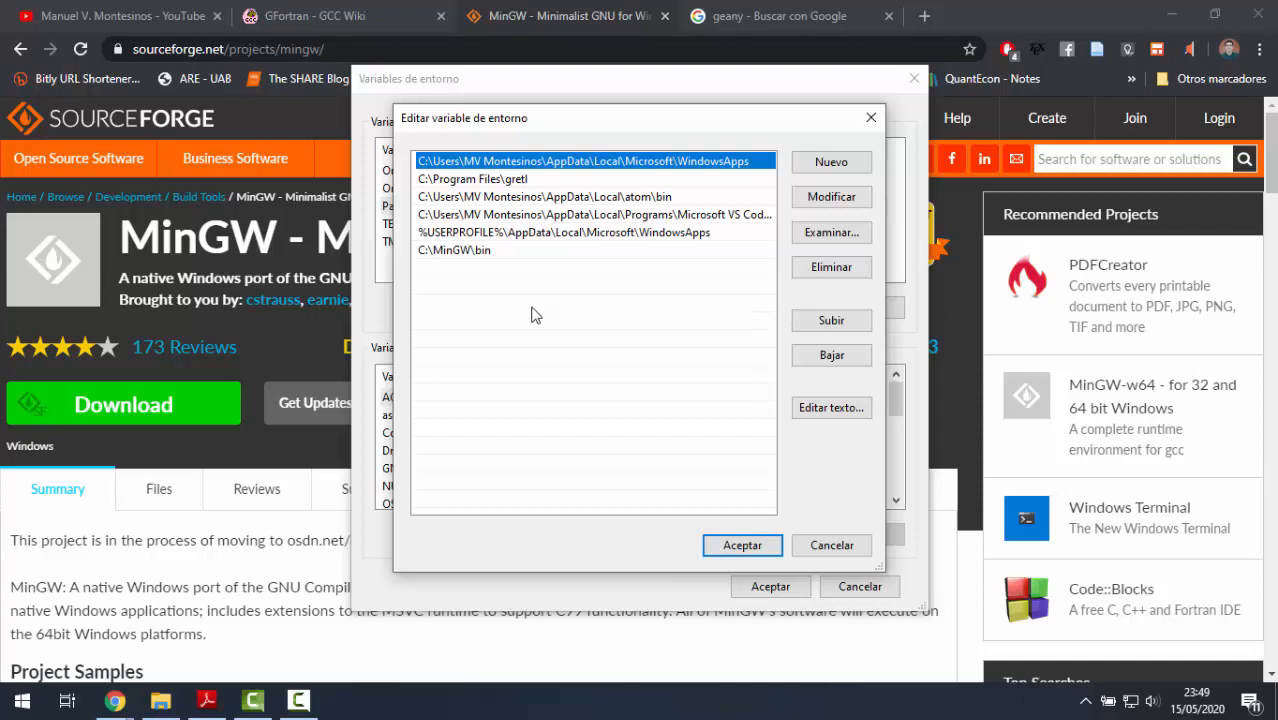
# Confirm C:\MinGW\bin is a Path entry and accept both dialogs.
pyautogui.click(450, 248)
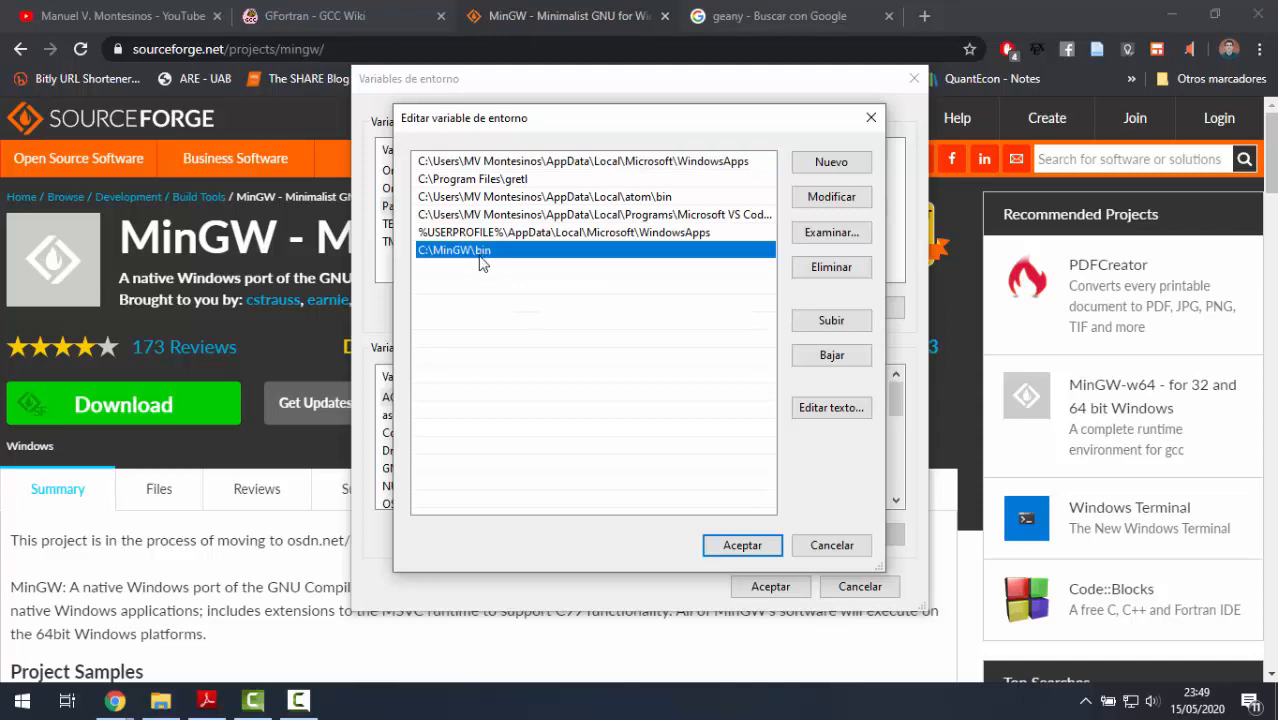
pyautogui.moveTo(488, 318)
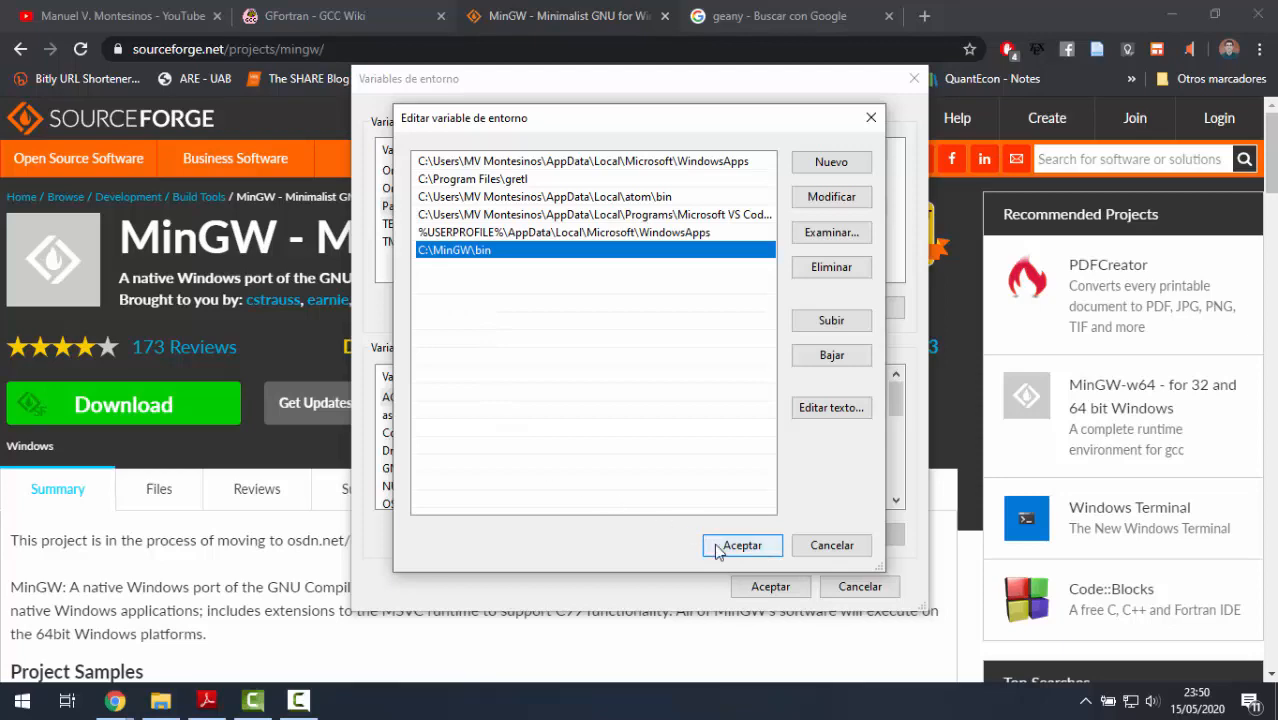
pyautogui.click(742, 544)
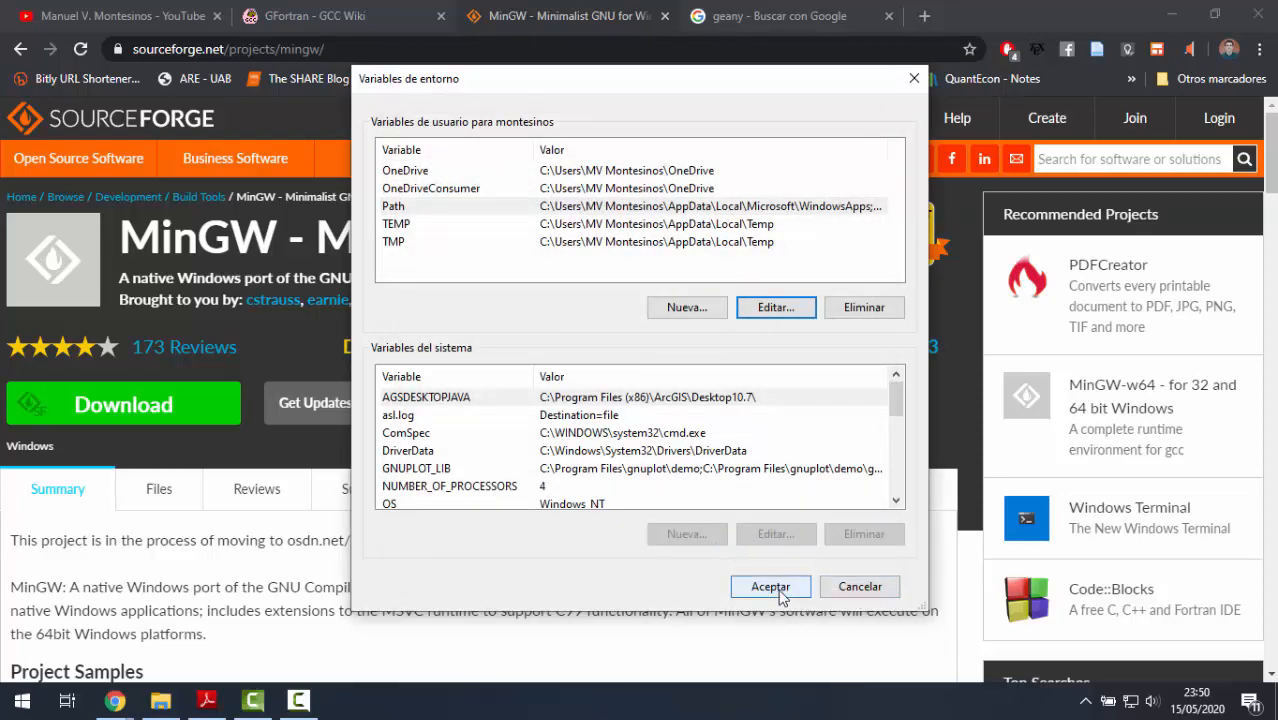
pyautogui.click(770, 586)
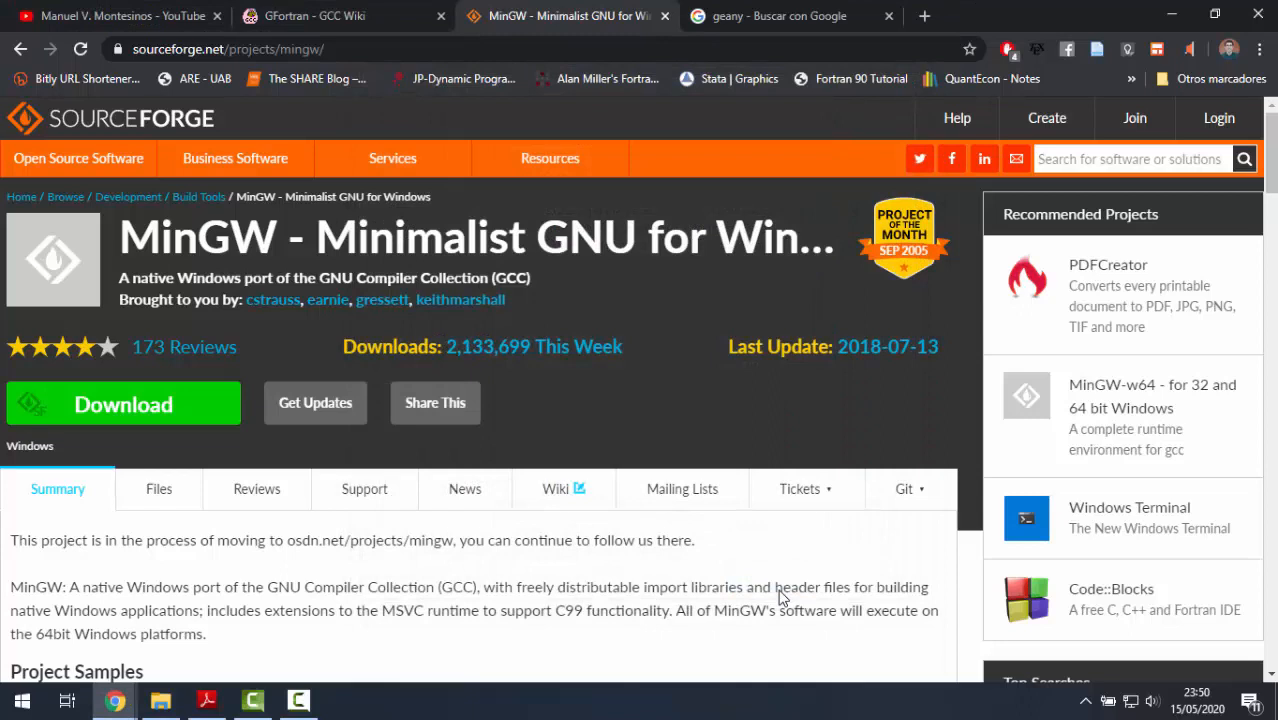
pyautogui.moveTo(778, 576)
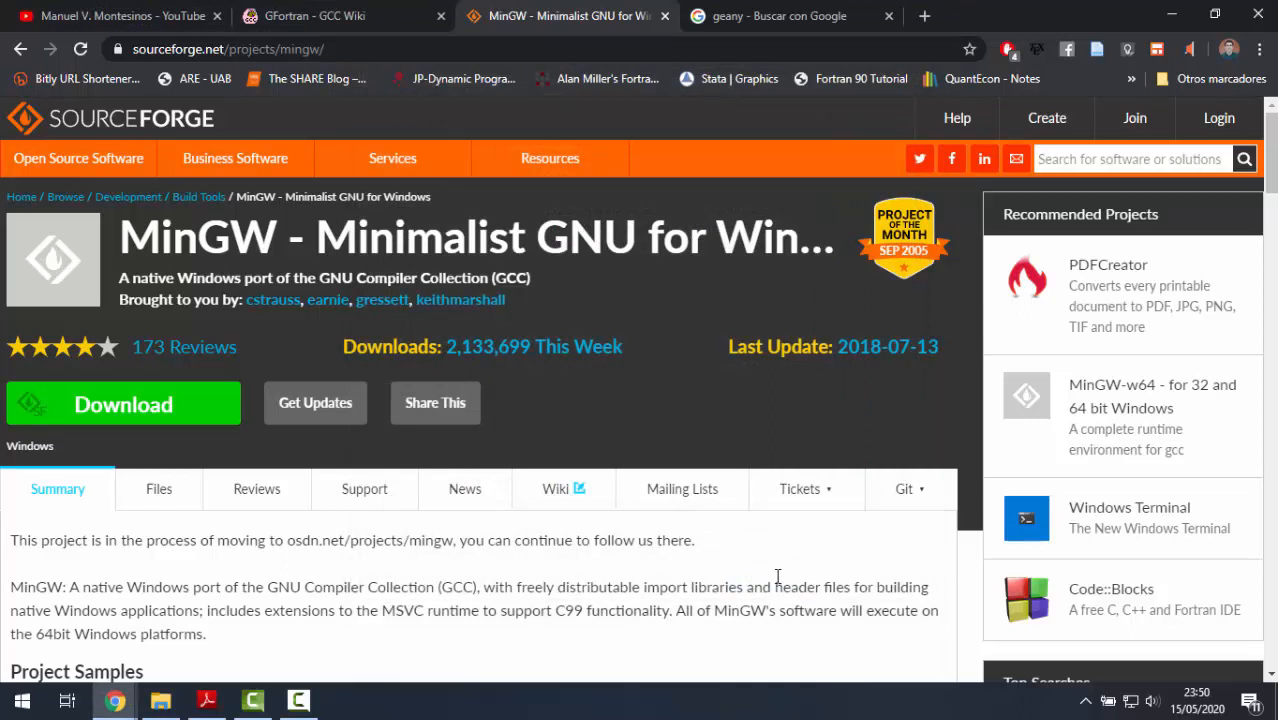
pyautogui.moveTo(768, 556)
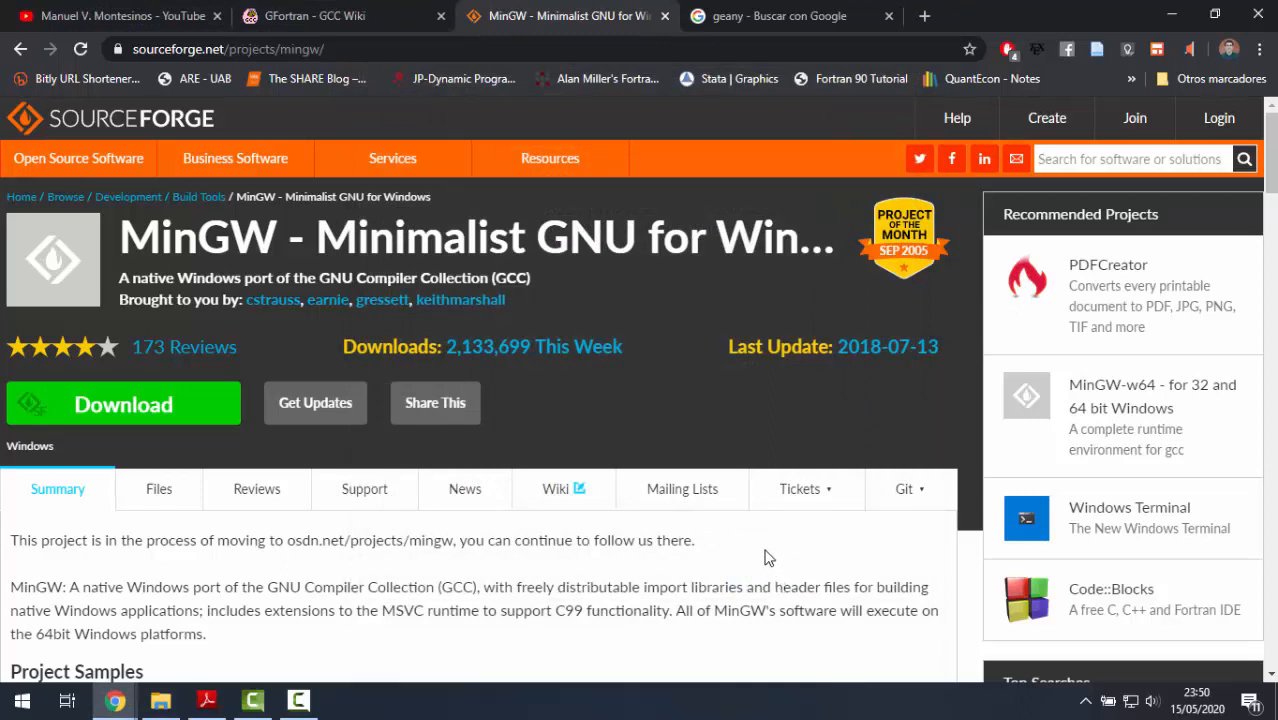
pyautogui.moveTo(744, 408)
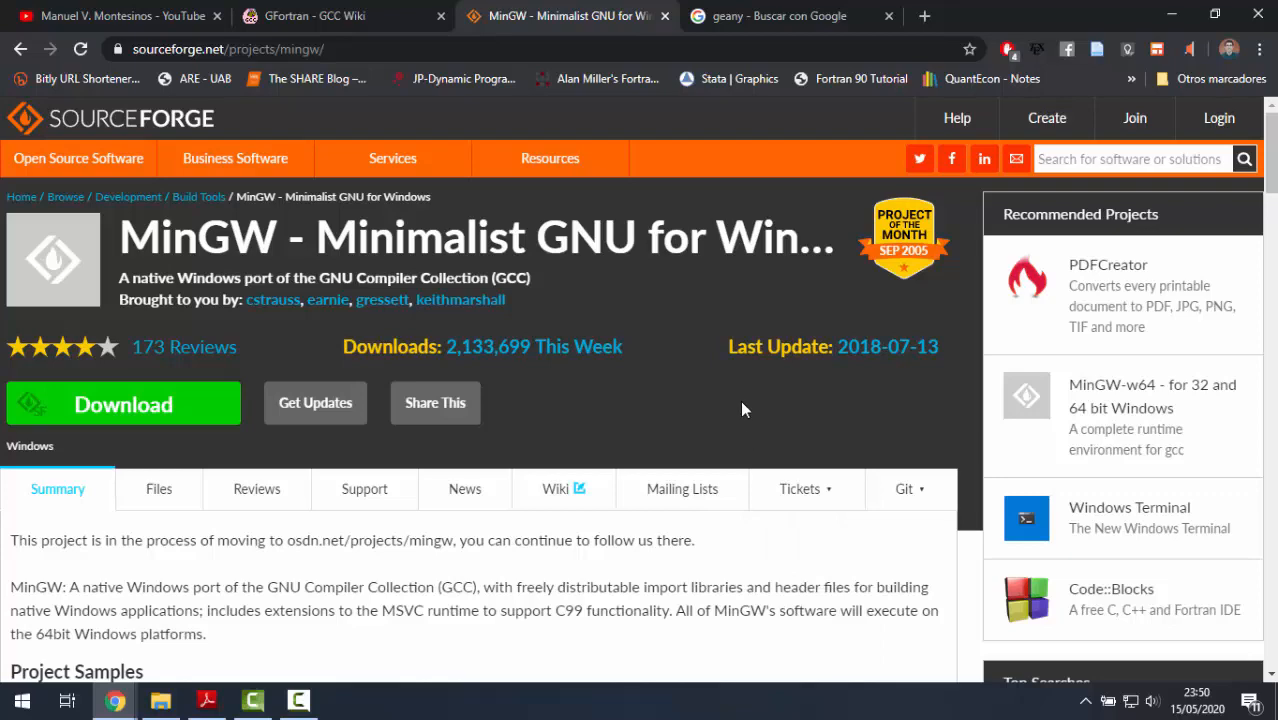
pyautogui.moveTo(716, 380)
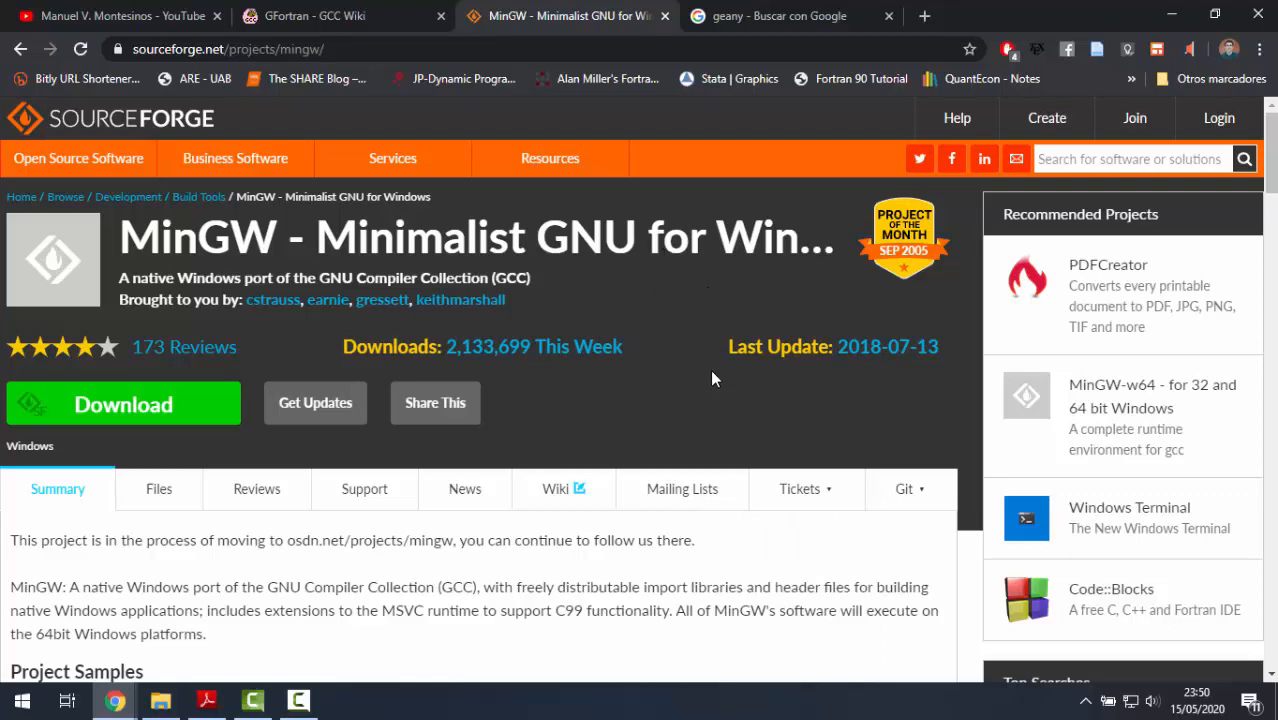
pyautogui.moveTo(784, 12)
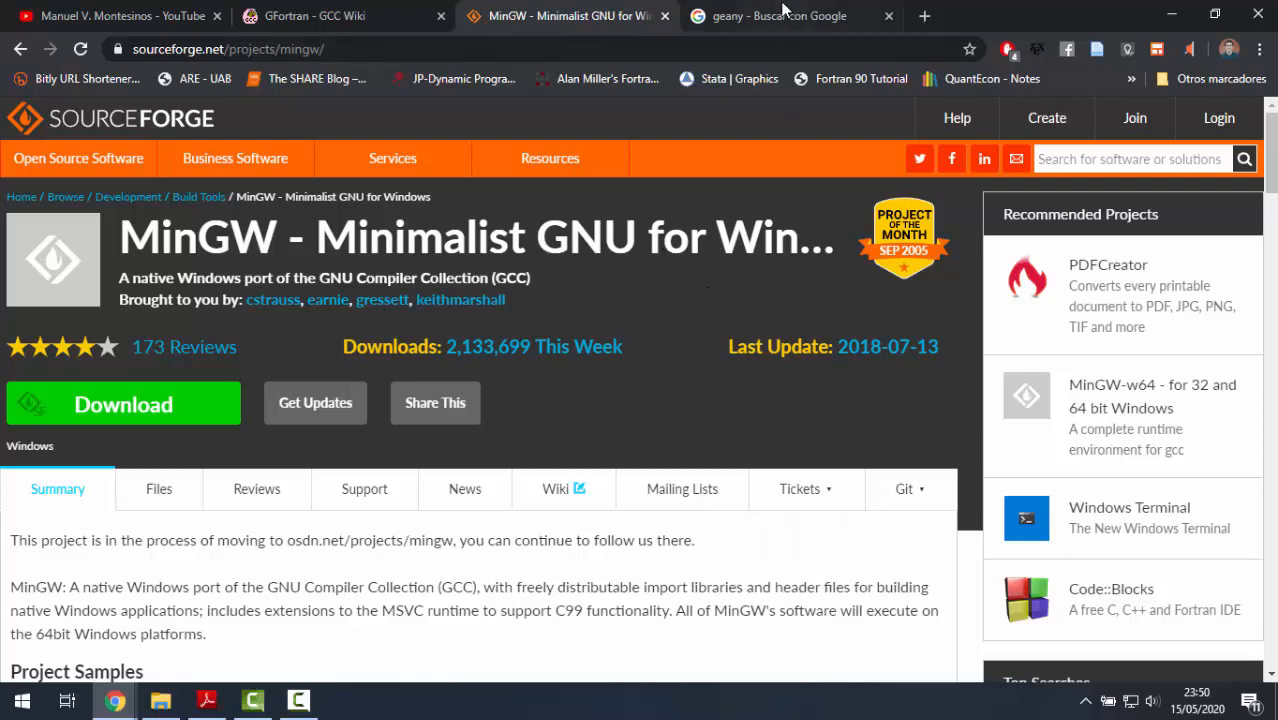
# Go from the geany search results to geany.org and its Download > Releases page.
pyautogui.click(788, 16)
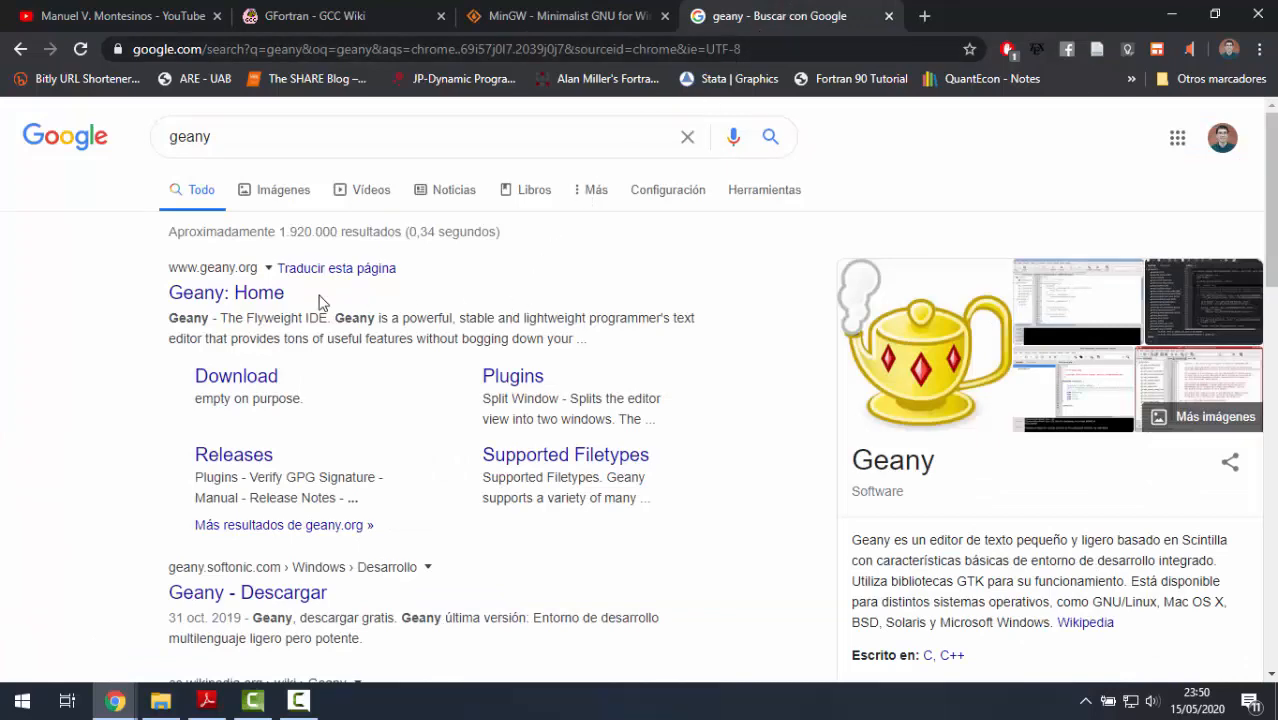
pyautogui.click(226, 292)
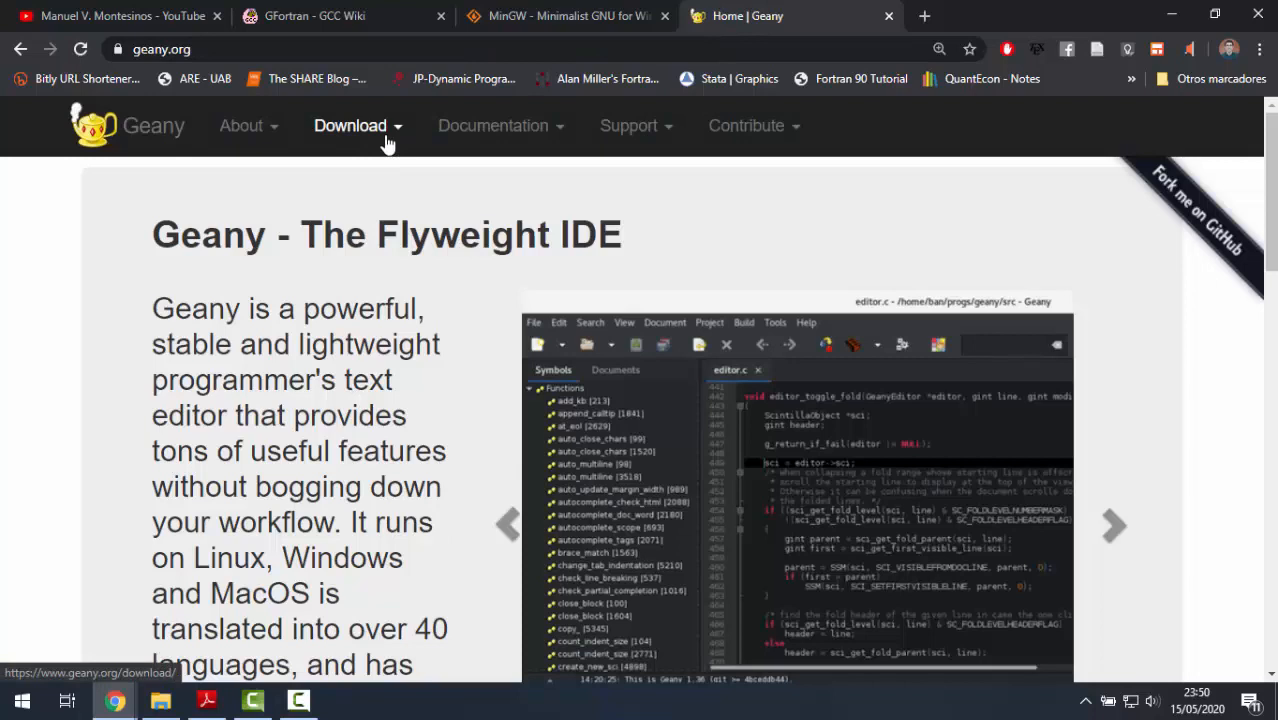
pyautogui.click(350, 124)
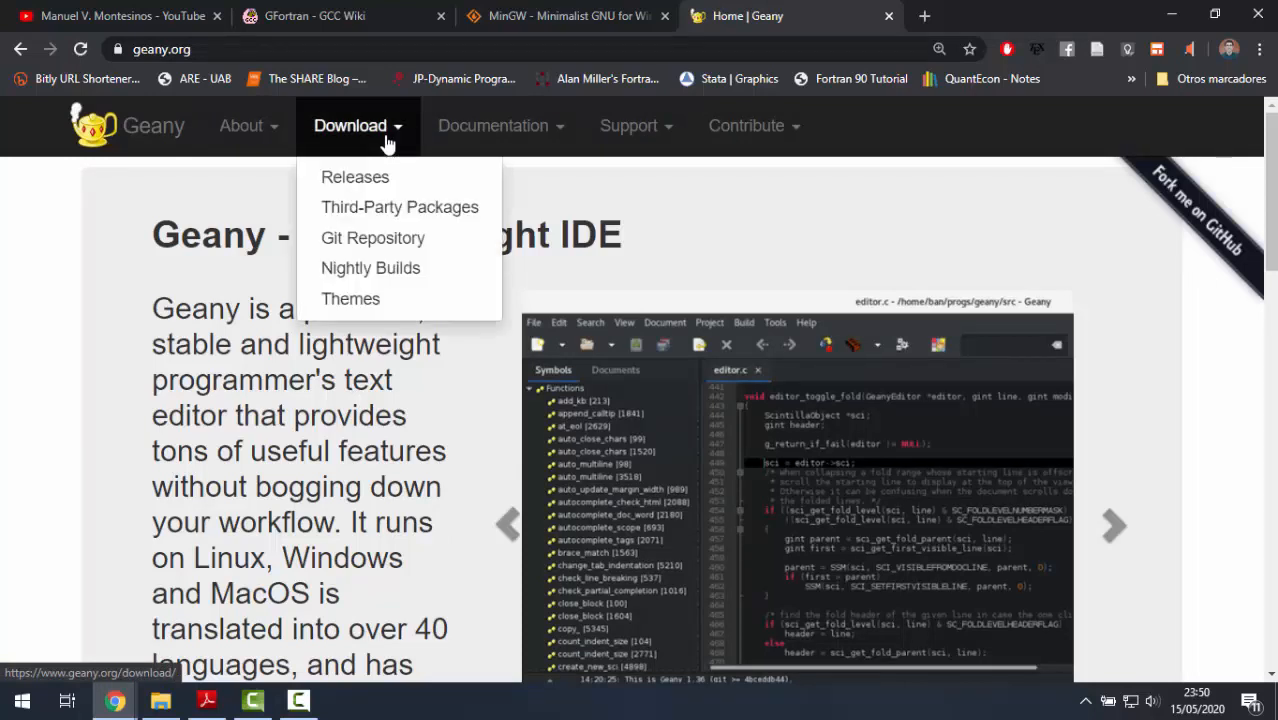
pyautogui.moveTo(376, 172)
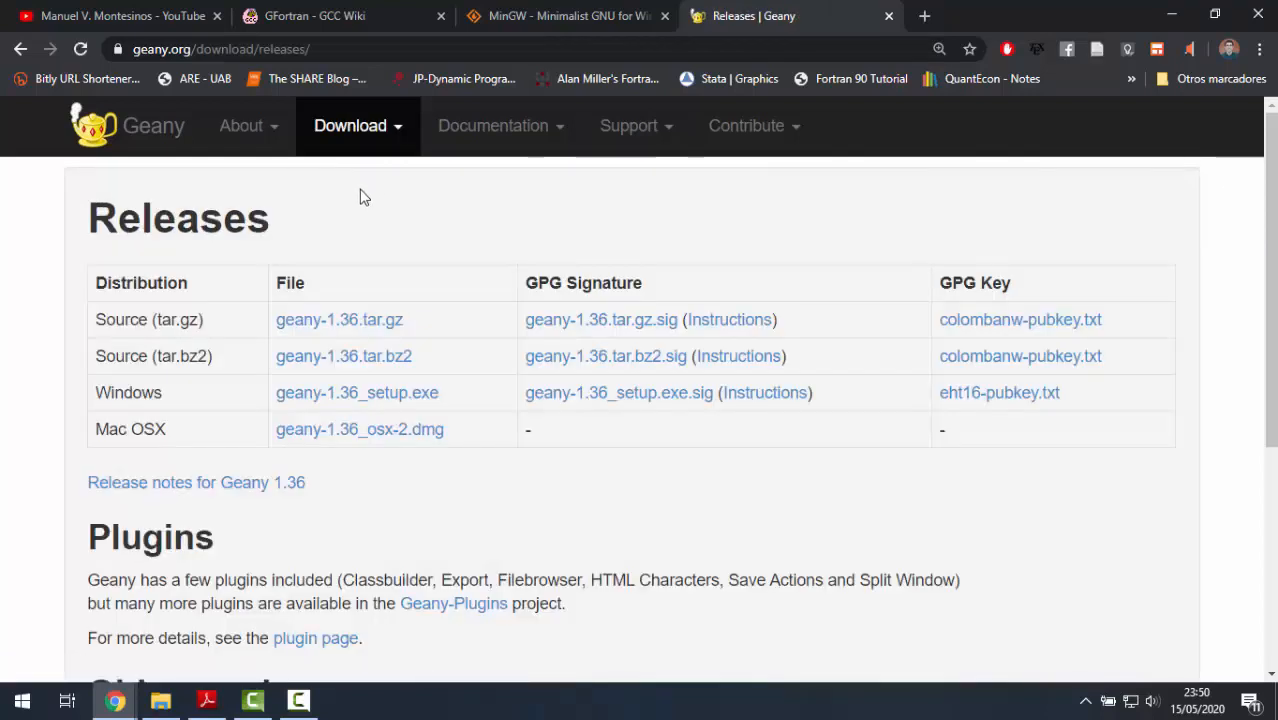
pyautogui.moveTo(376, 400)
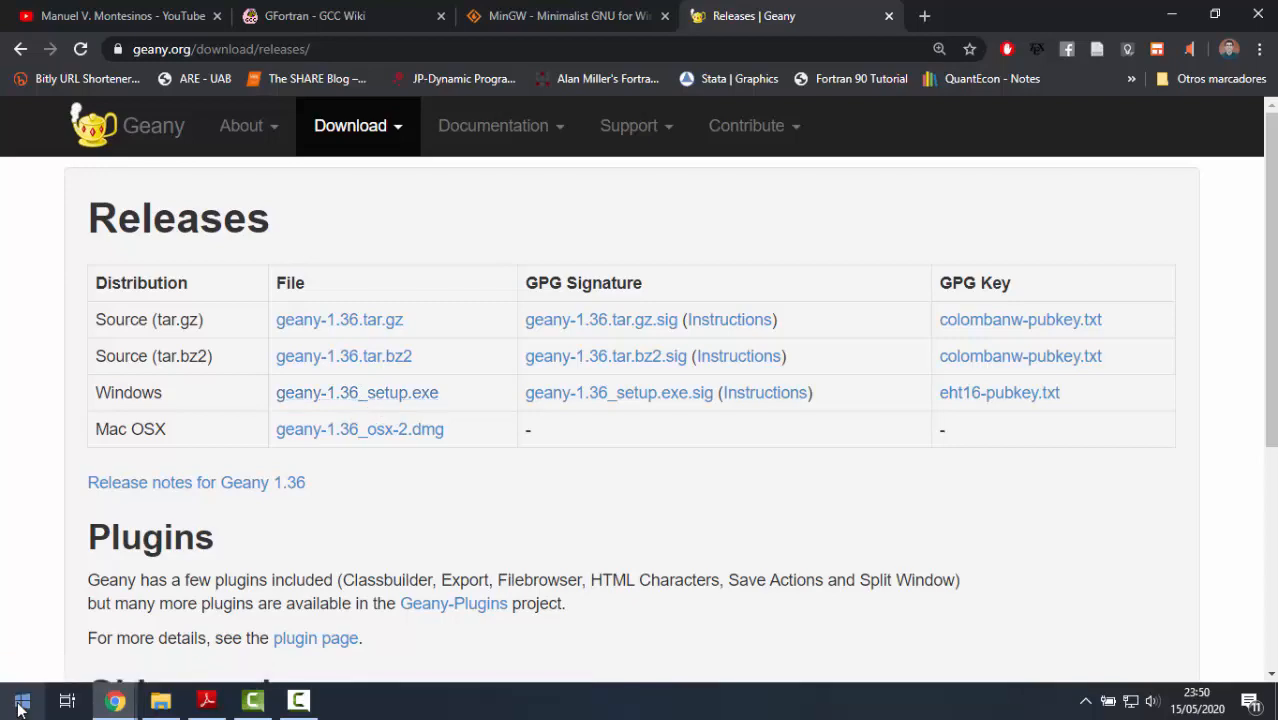
# Launch Geany from Windows search, showing the Fortran module mpi_mcmc_mod source.
pyautogui.click(14, 692)
pyautogui.write('geany')
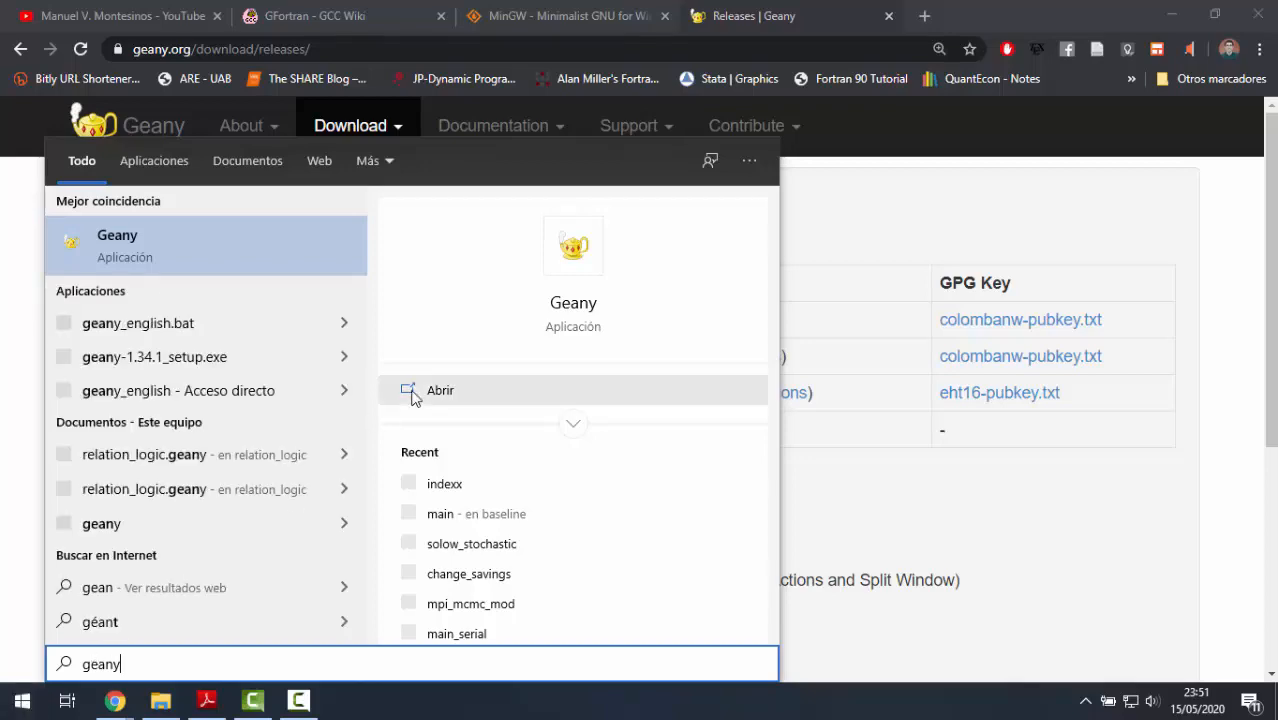
pyautogui.click(440, 390)
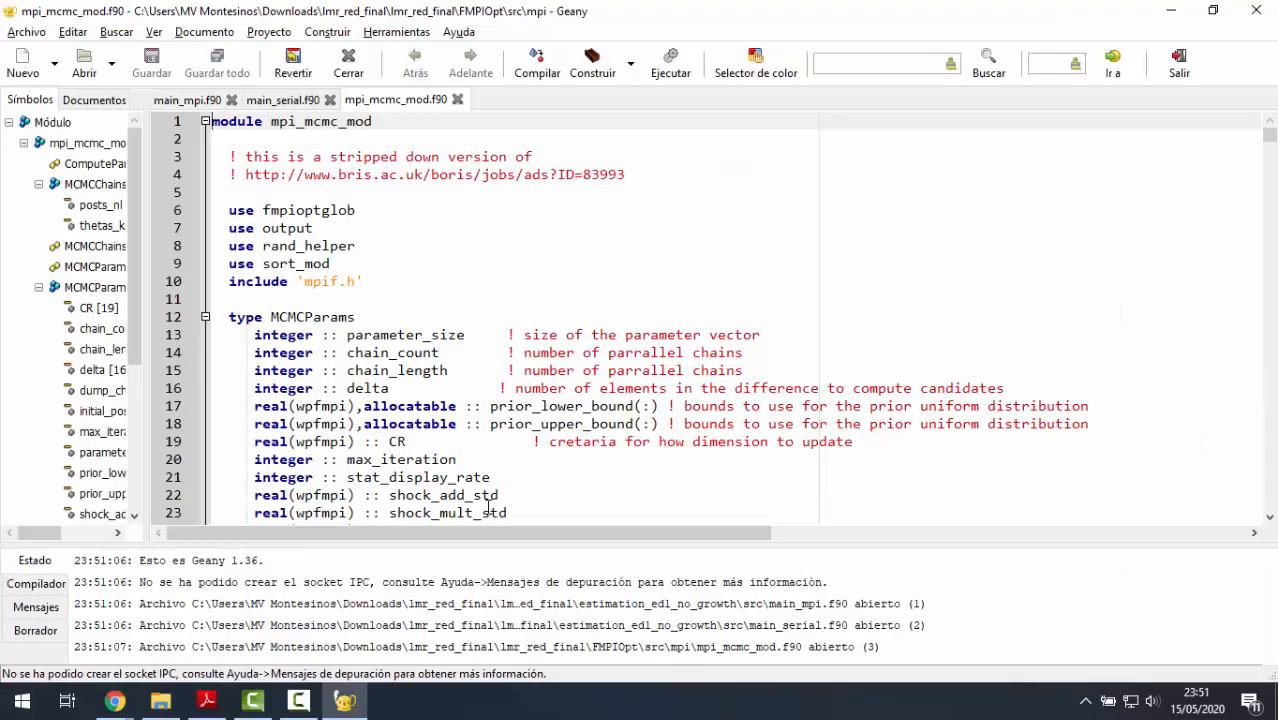